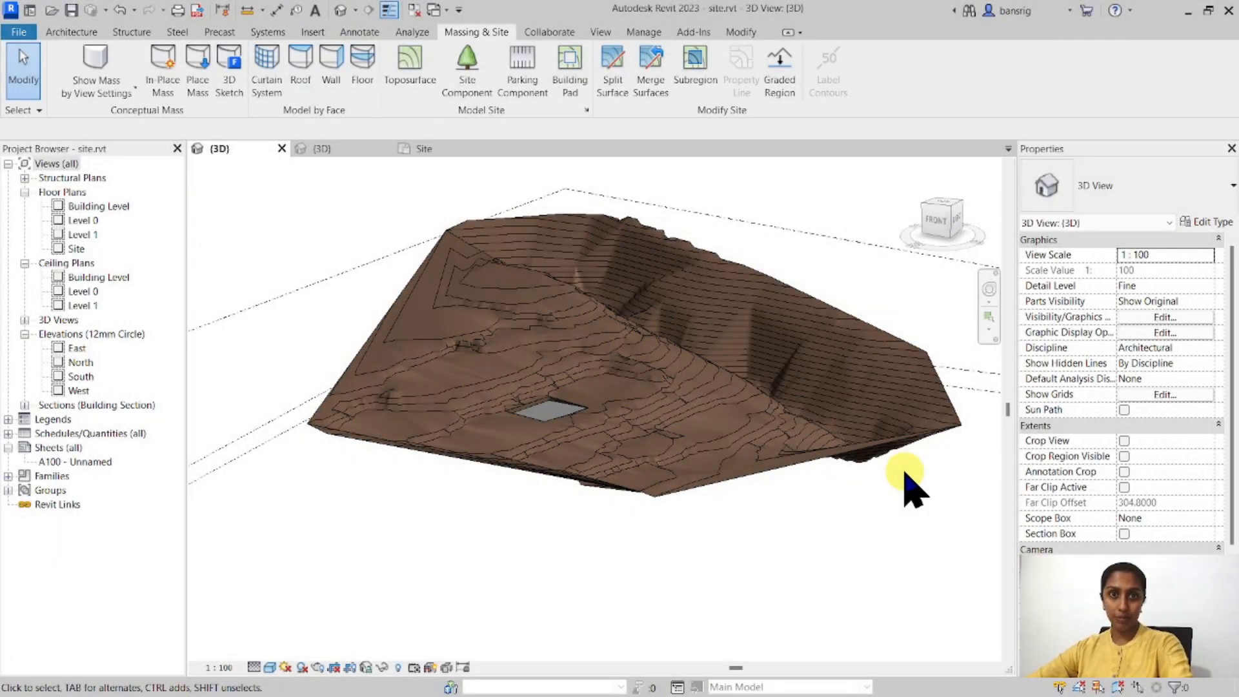
- Select the topography, start a subregion and place the circle's centre point
left_click(739, 407)
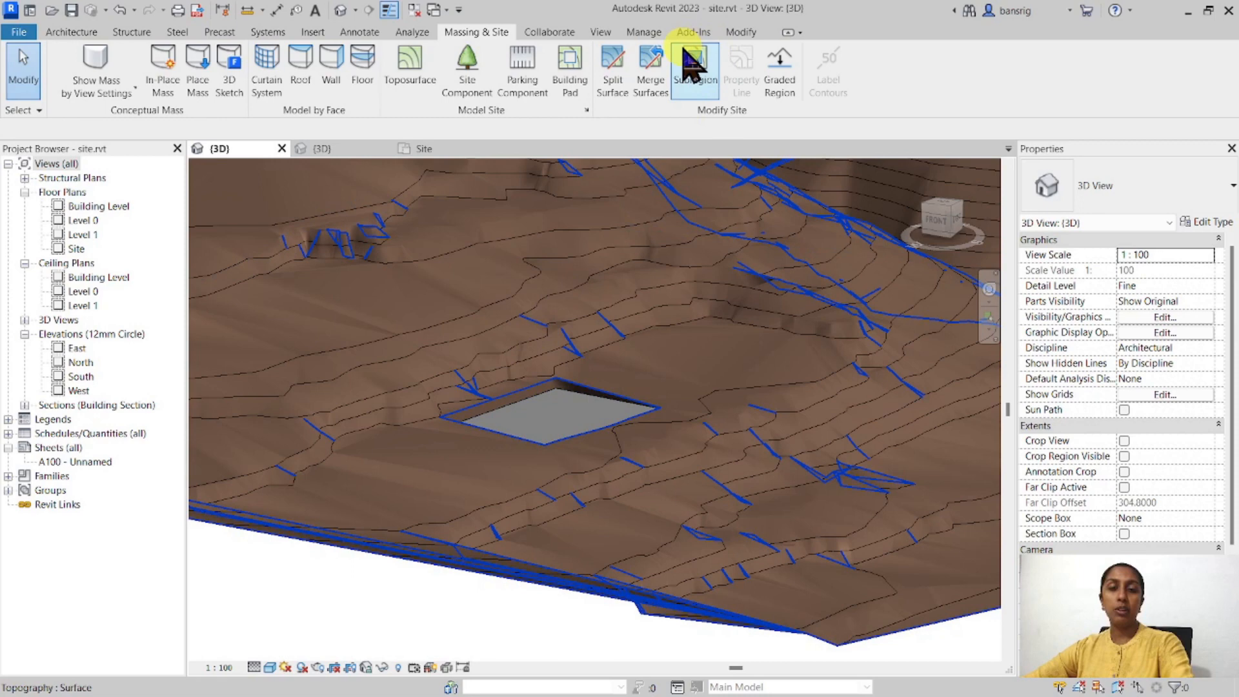
mouse_move(475, 32)
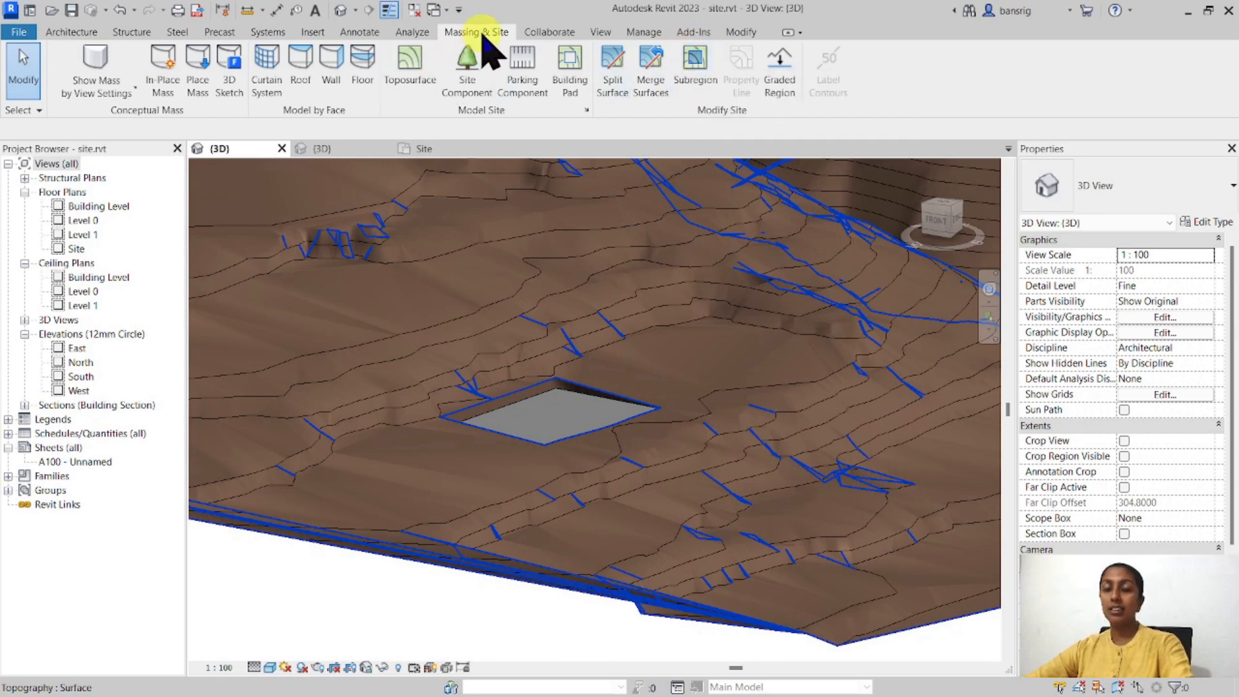
mouse_move(693, 63)
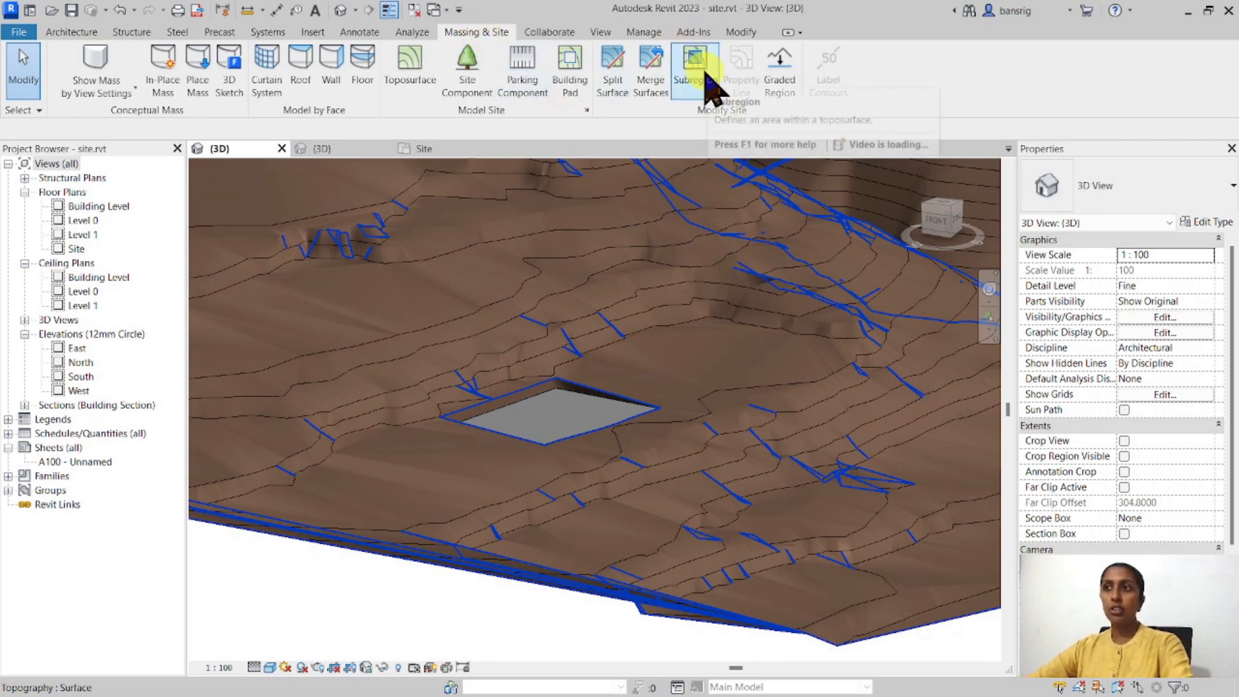
mouse_move(694, 63)
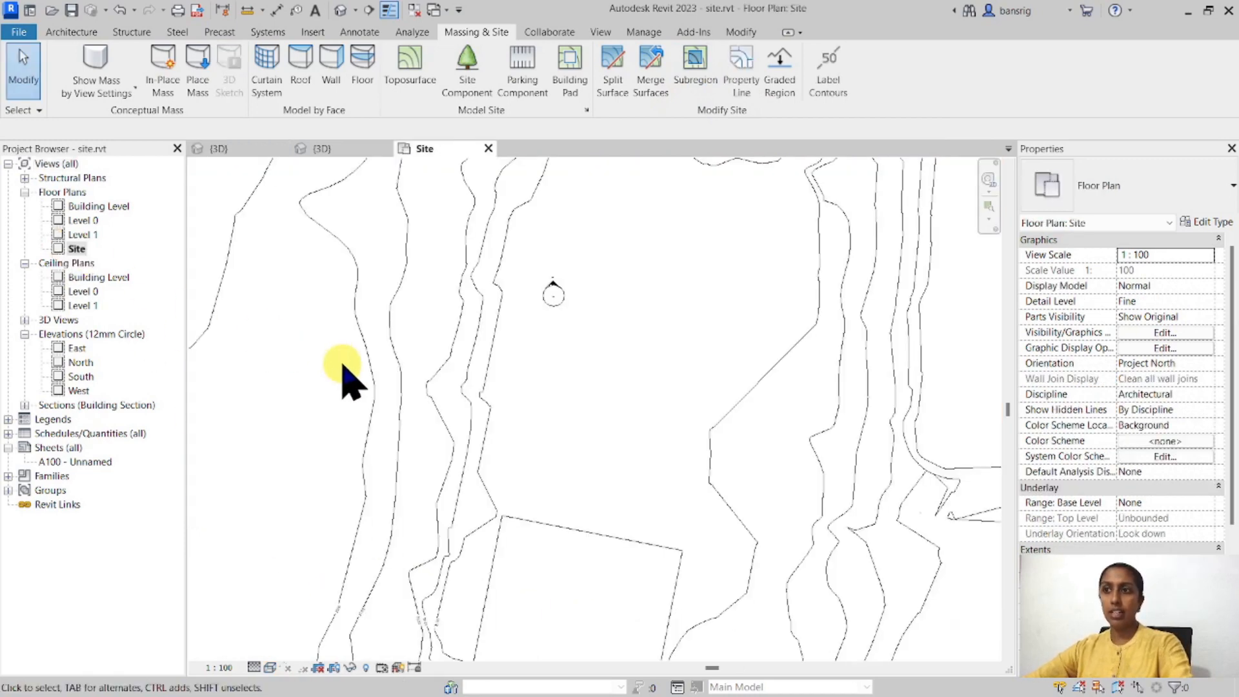
mouse_move(694, 64)
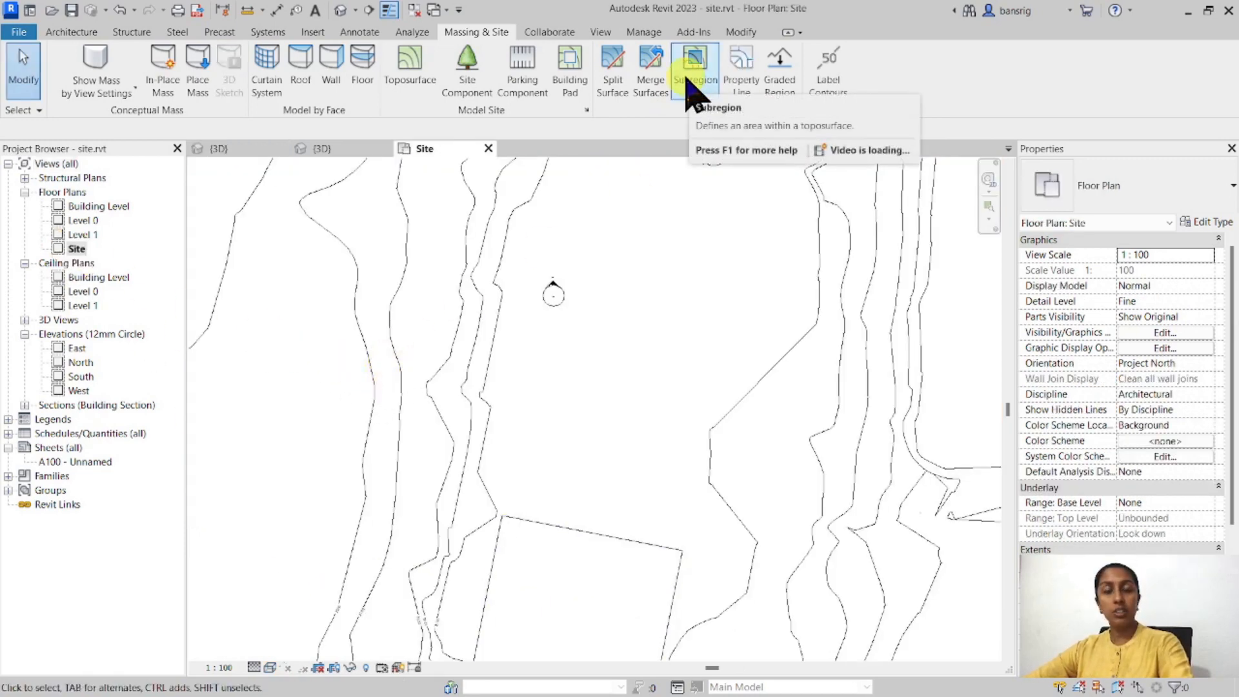
left_click(693, 67)
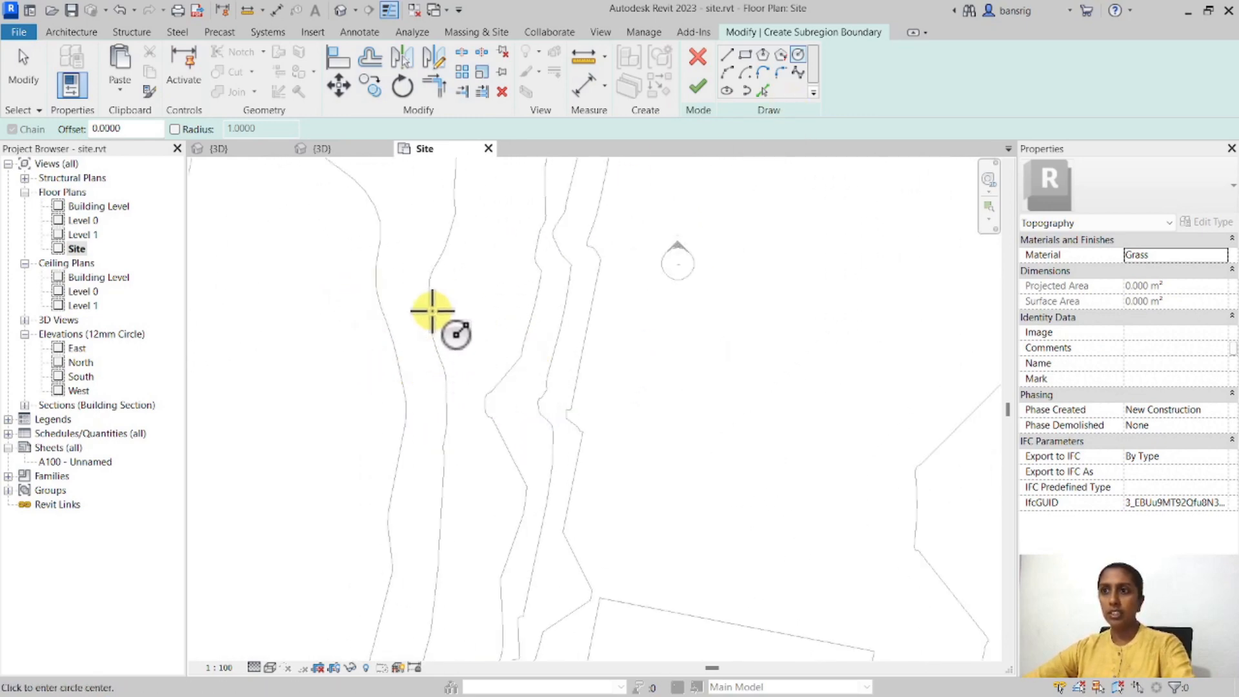
mouse_move(592, 367)
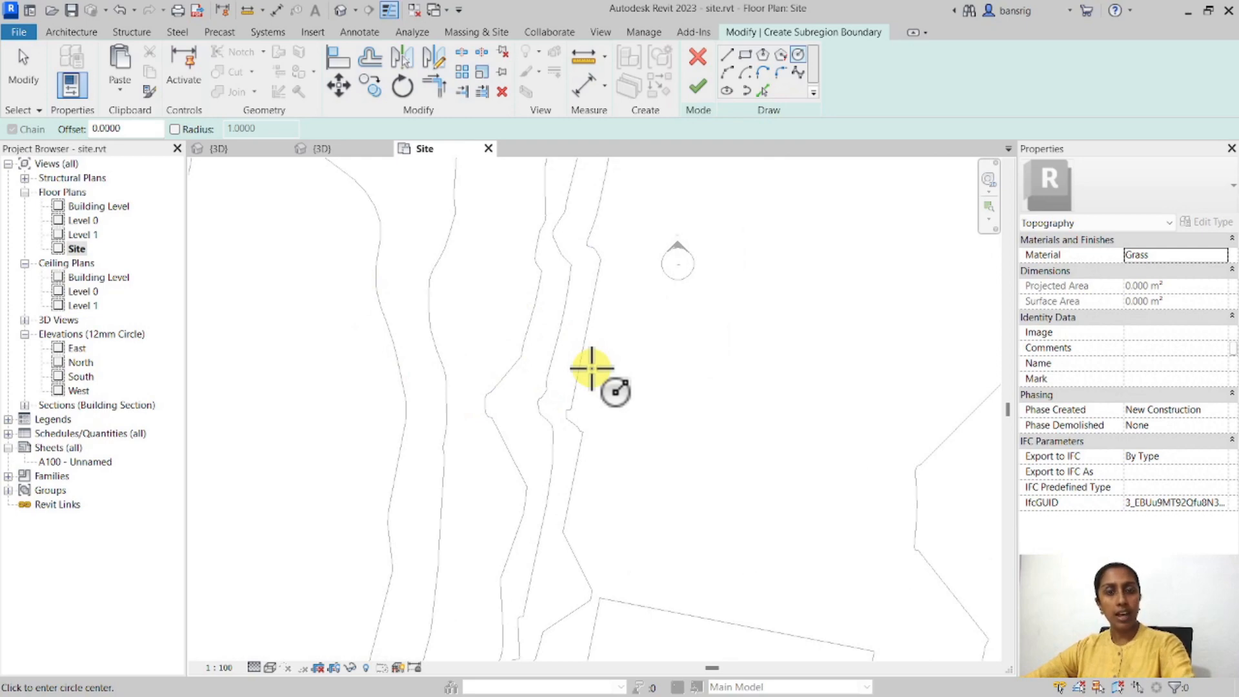
left_click(592, 367)
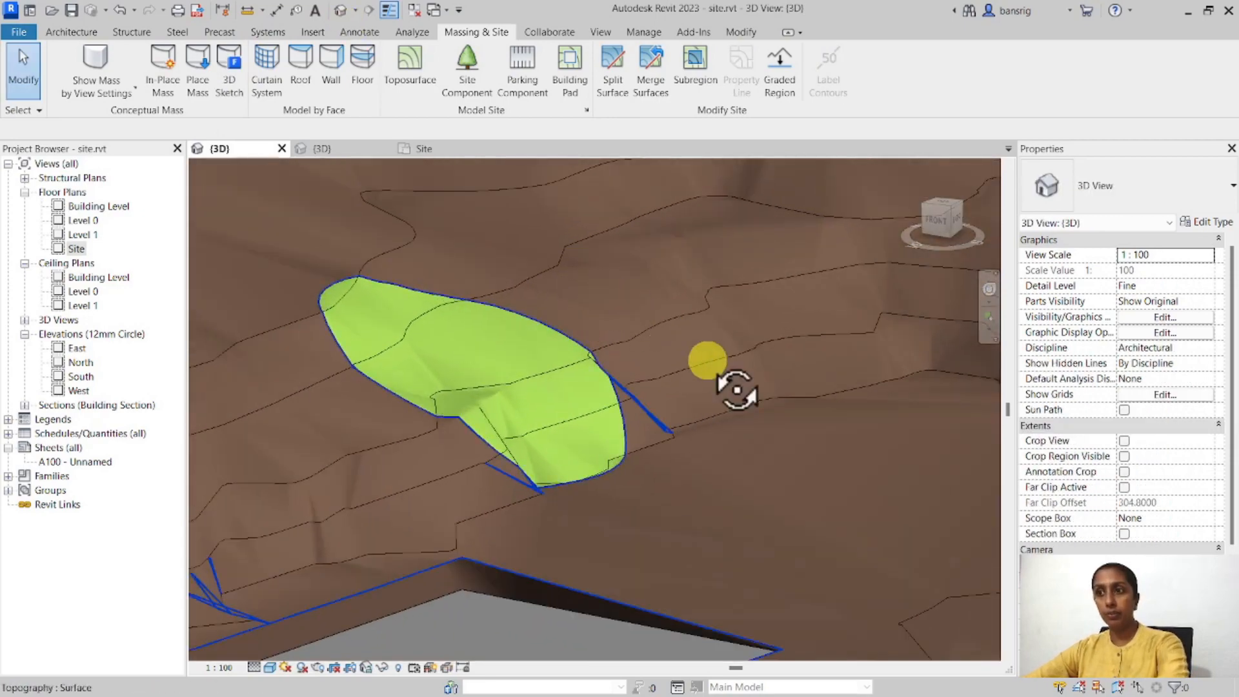
- Orbit the 3D view down onto the circular grass patch on the sloping terrain
left_click_drag(705, 360, 618, 324)
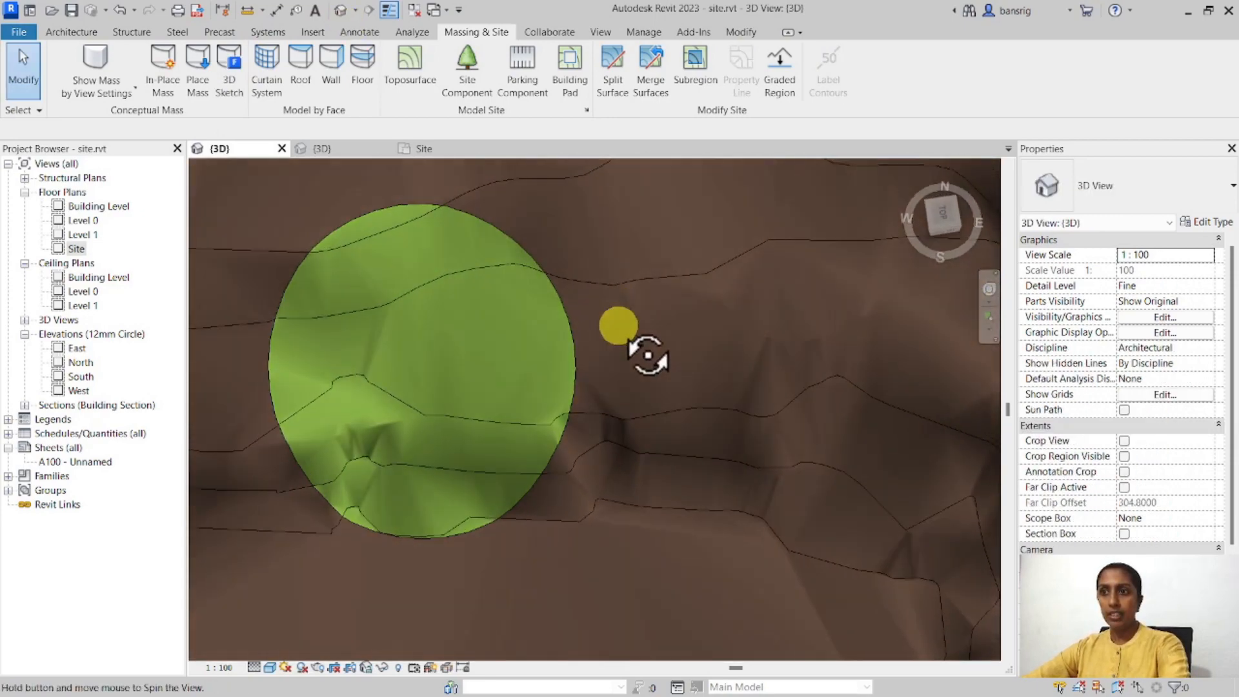
left_click_drag(640, 351, 696, 268)
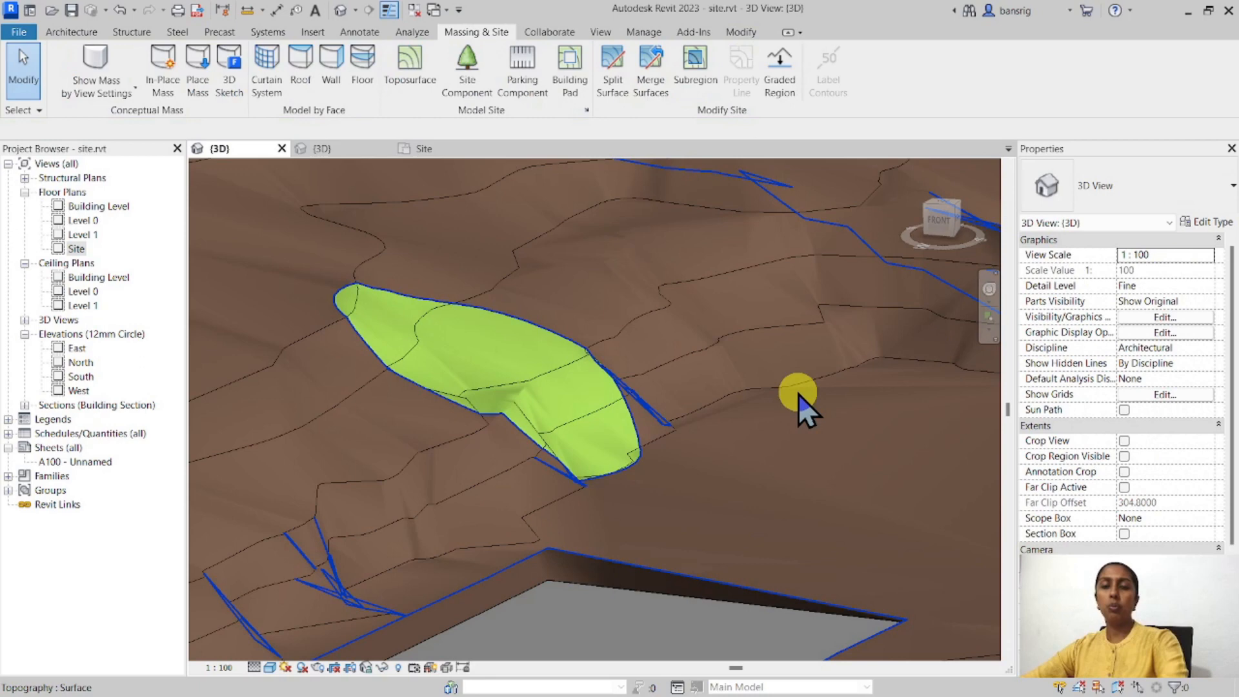
mouse_move(800, 394)
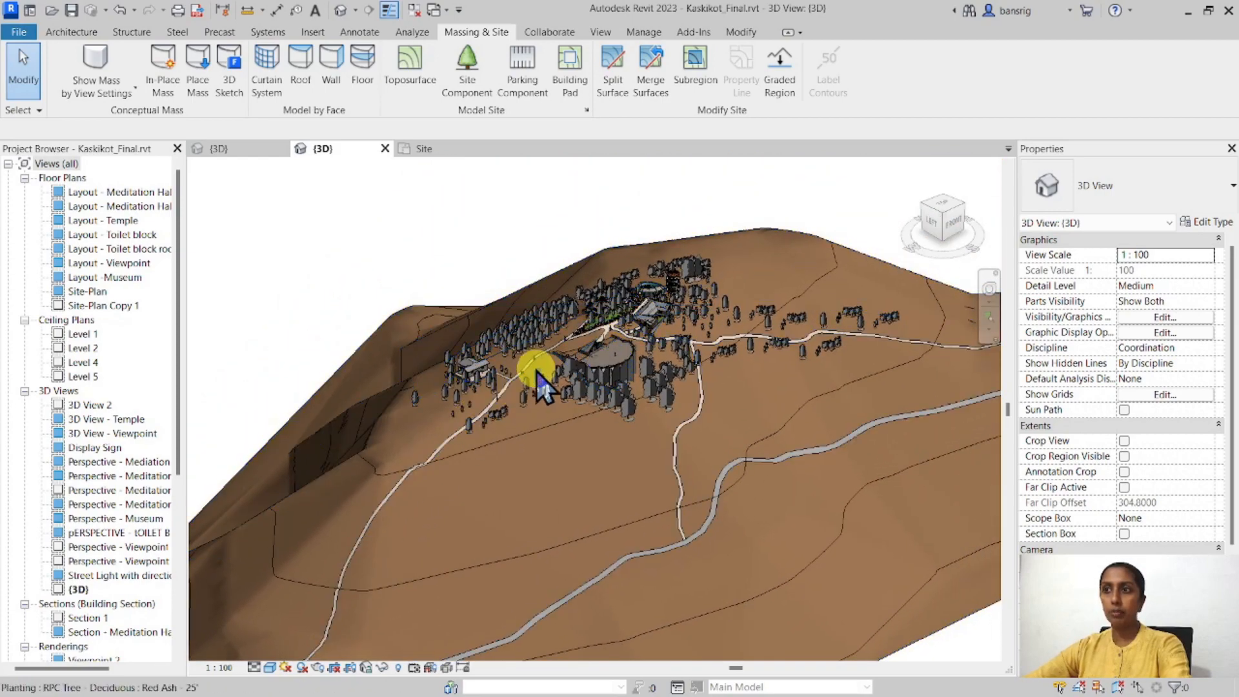
mouse_move(545, 388)
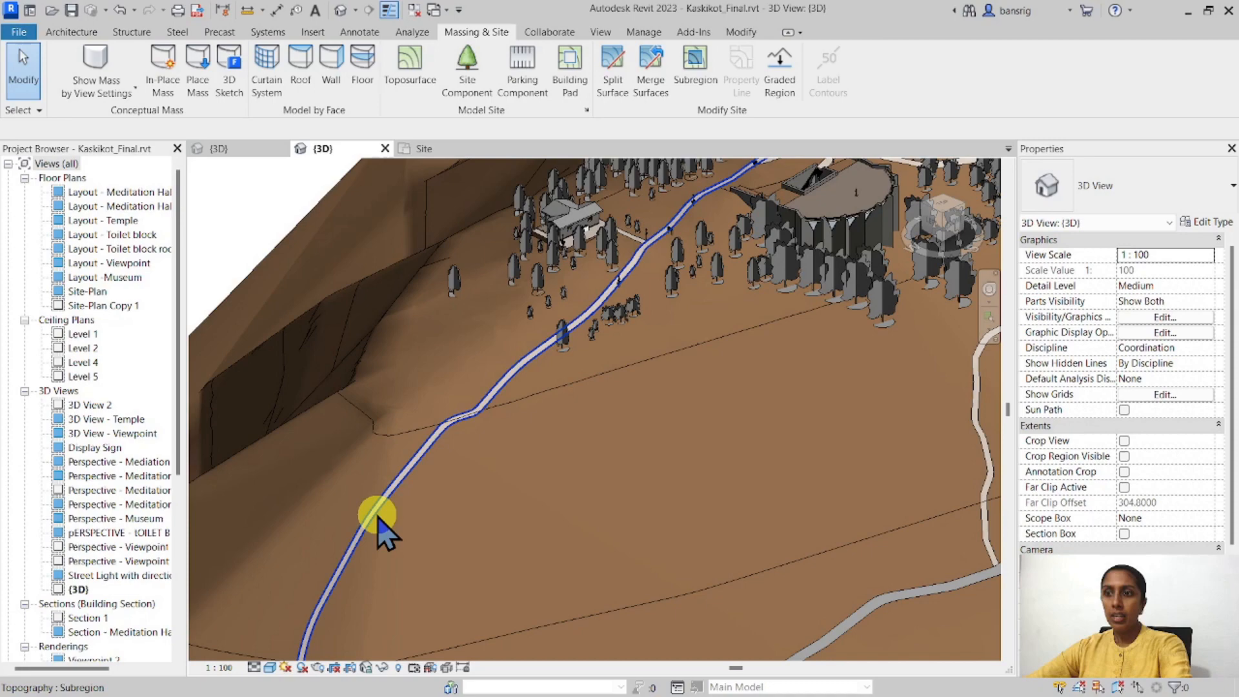
- Select the stone-paving pathway subregion on the Kaskikot hillside in 3D
left_click(381, 514)
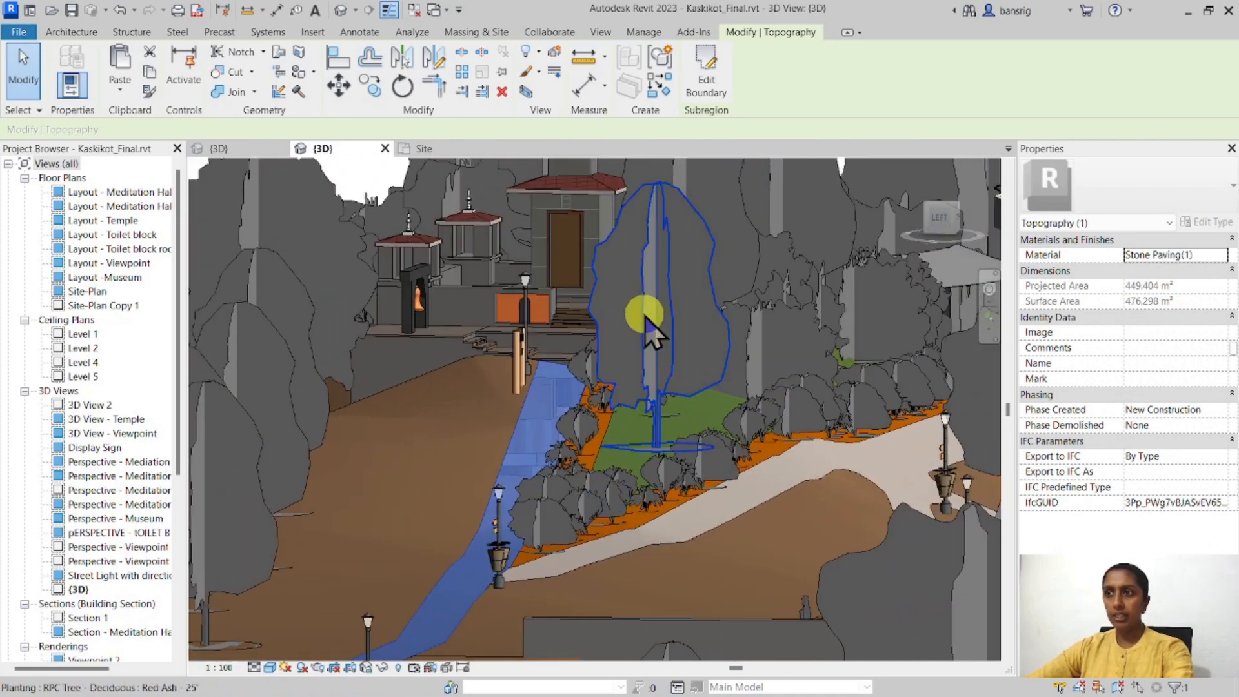
right_click(648, 308)
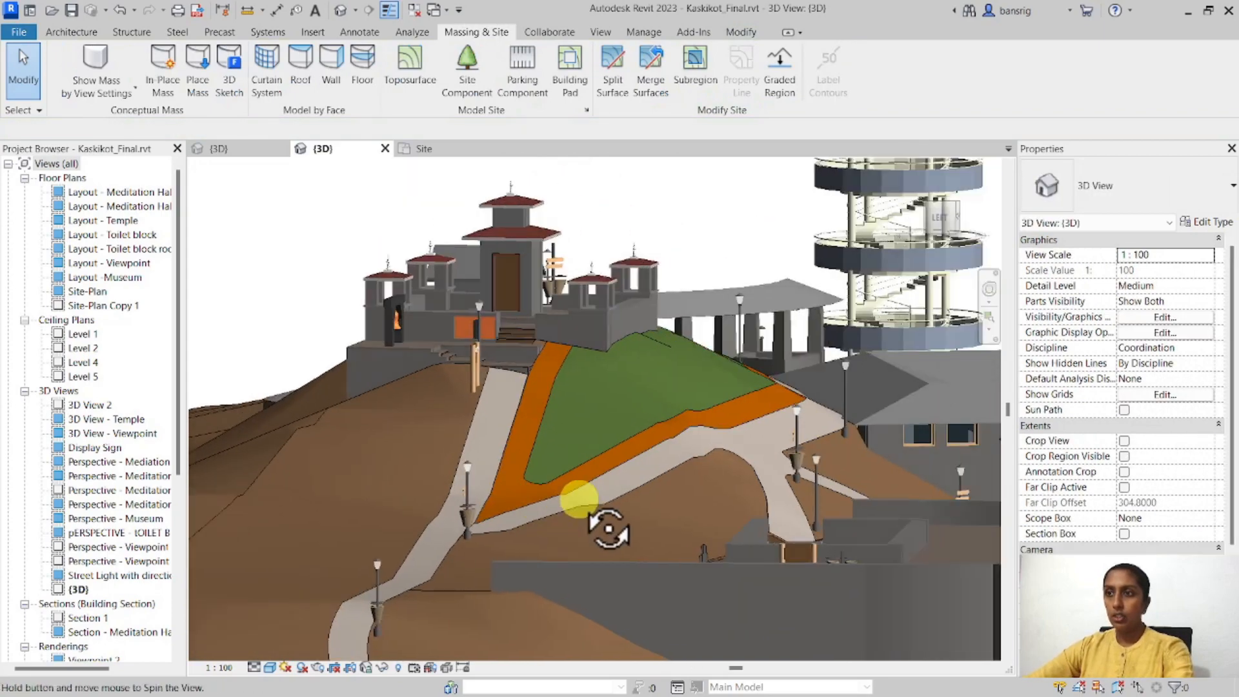
left_click_drag(608, 517, 395, 395)
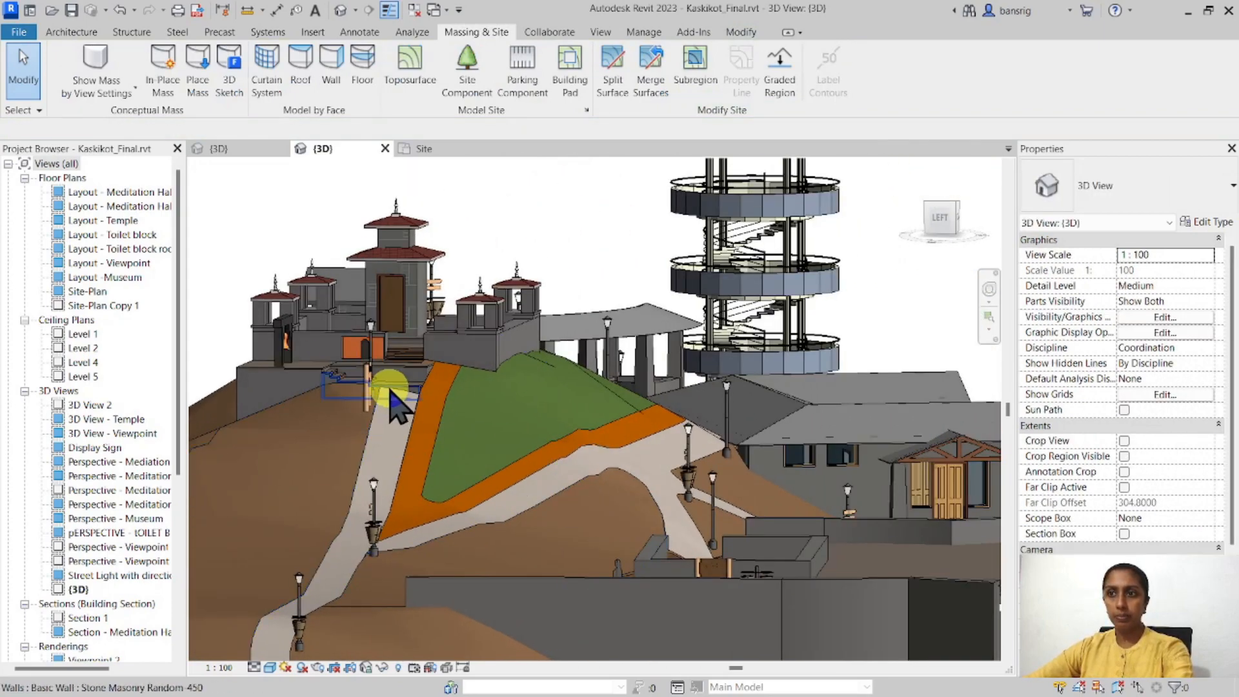
left_click(375, 387)
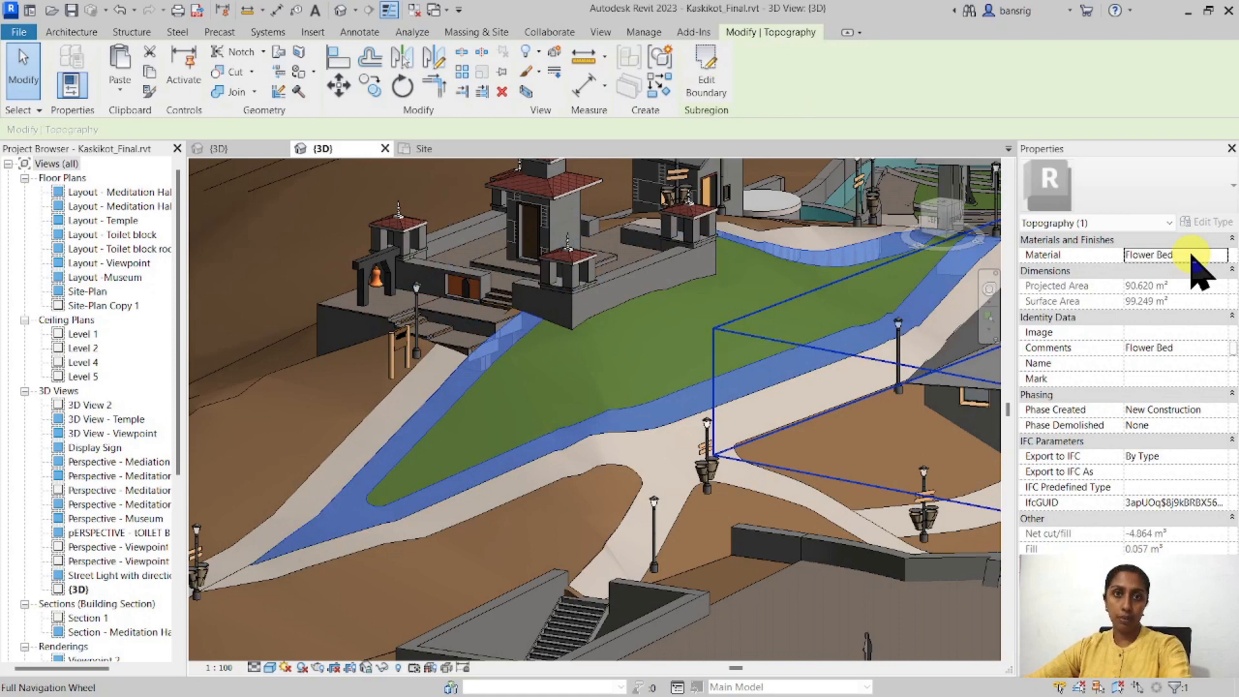
left_click(1200, 254)
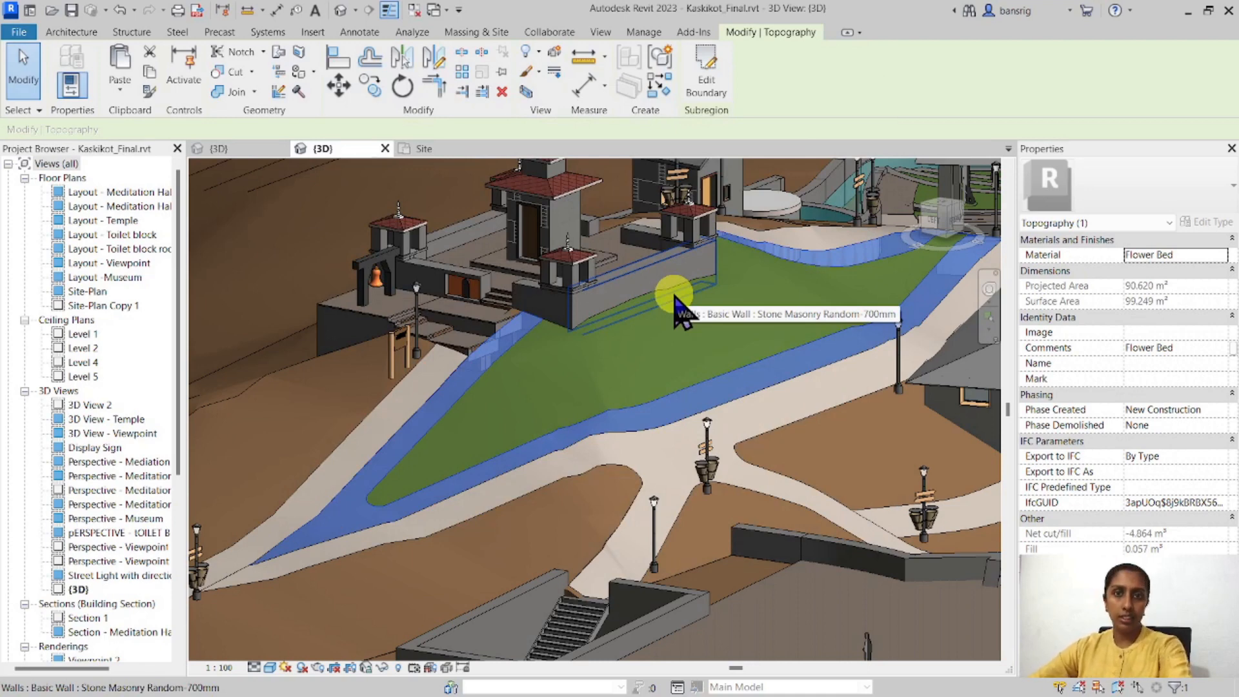
mouse_move(684, 308)
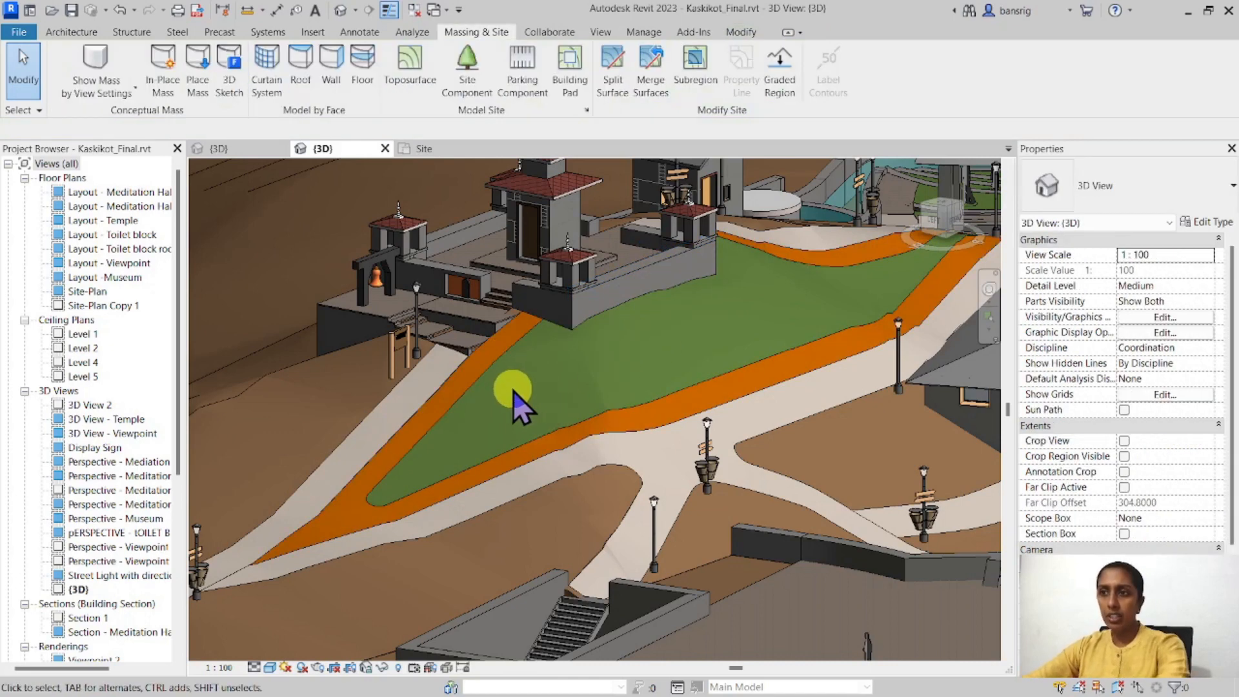
left_click(513, 391)
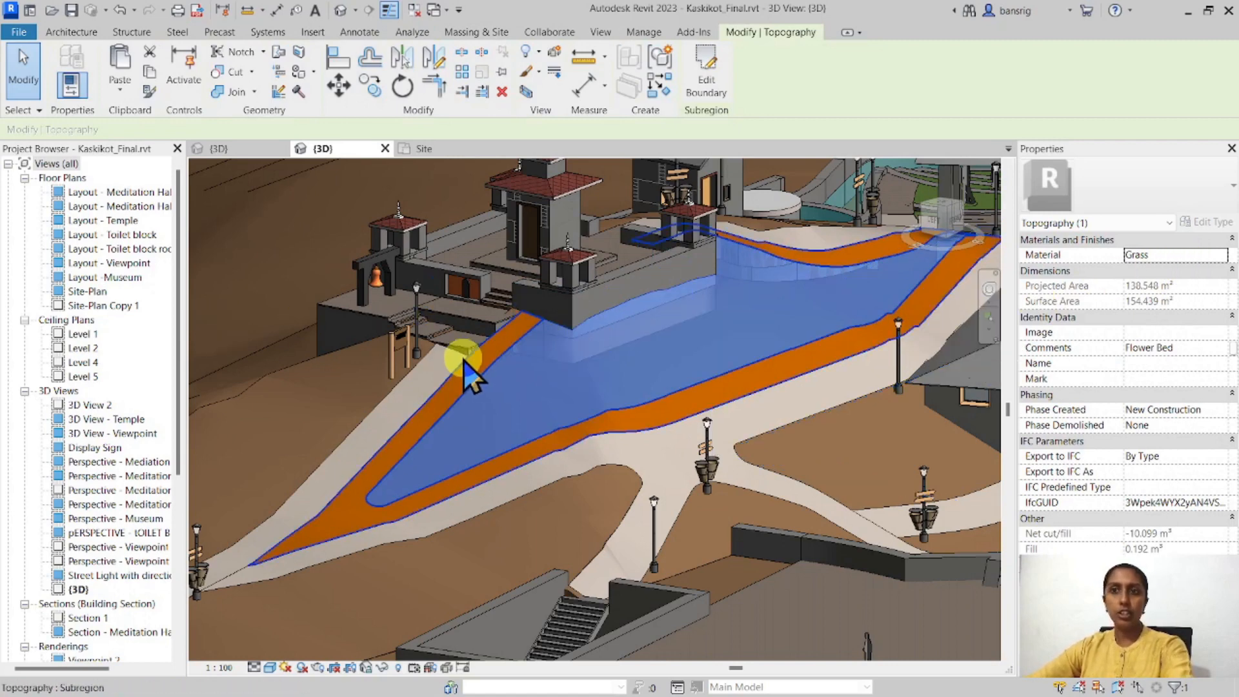
double_click(87, 291)
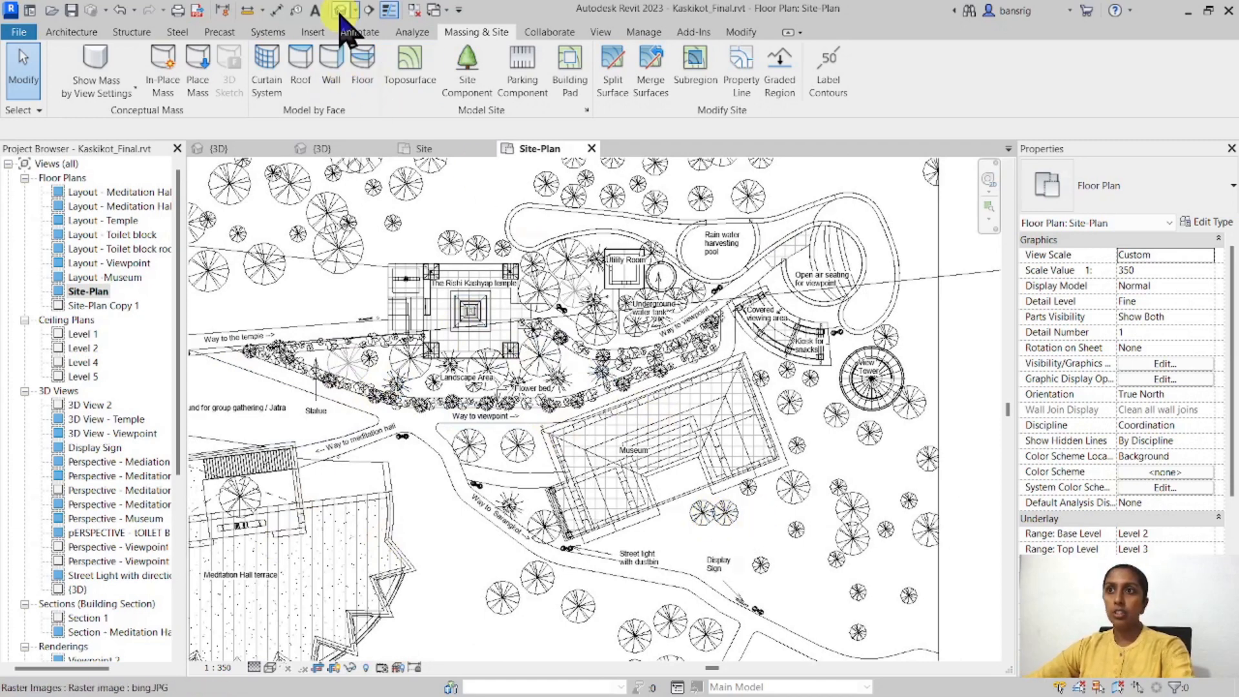
- Bring up the Kaskikot Site-Plan floor plan beside the 3D view
left_click(323, 148)
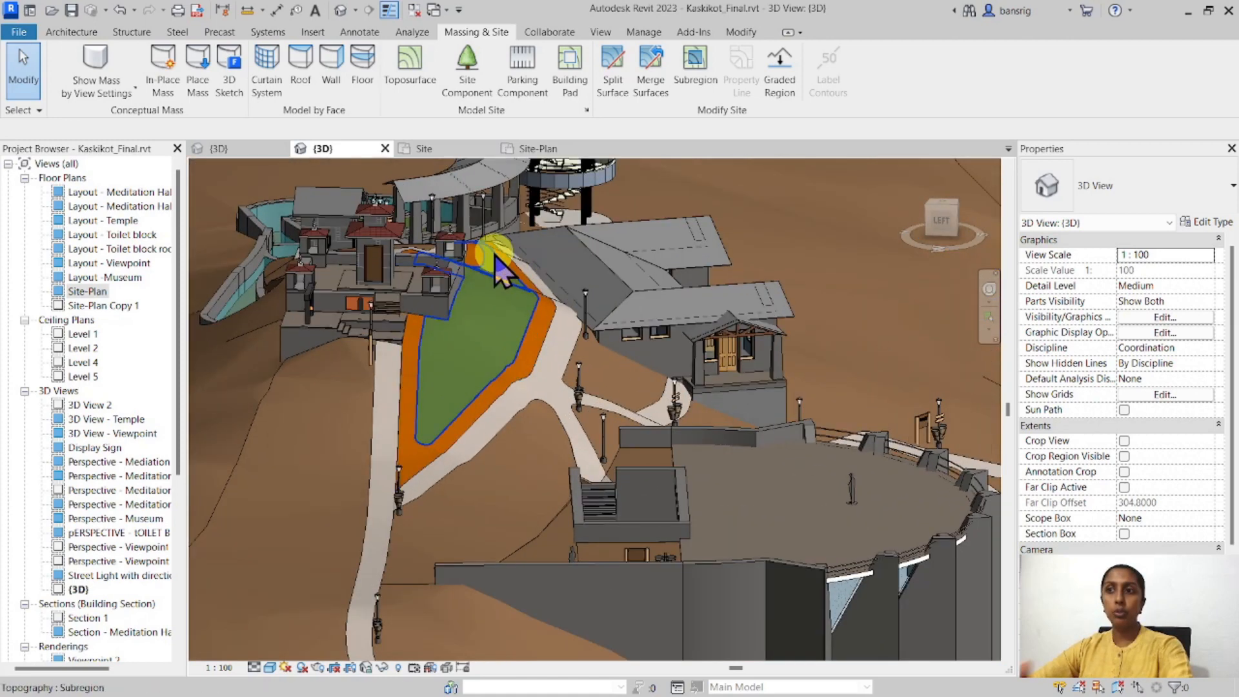
mouse_move(537, 376)
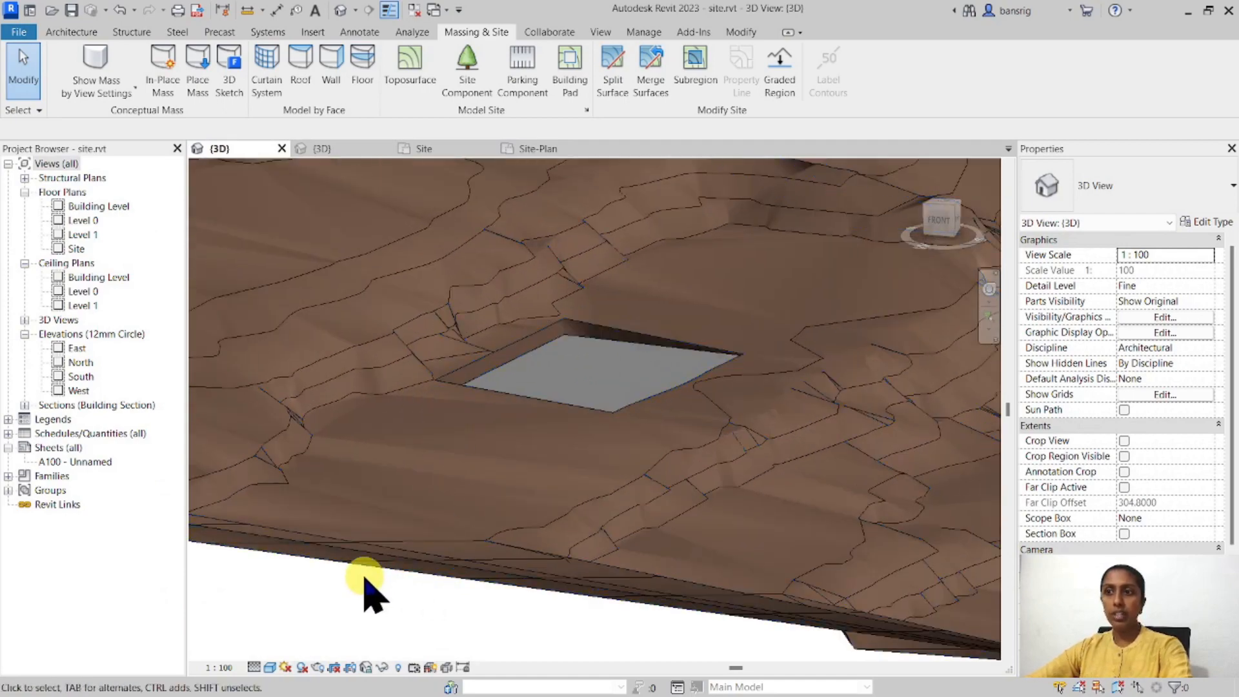
mouse_move(526, 414)
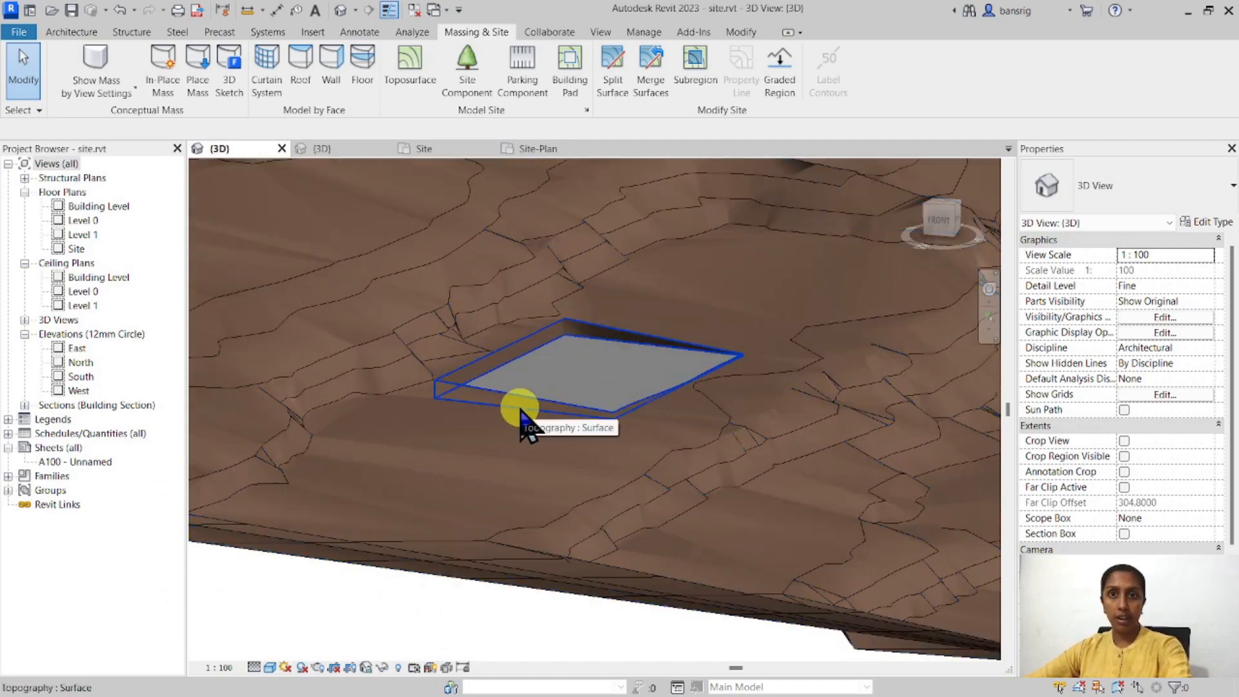
- Return to site.rvt and show its Site floor plan with the building pad
double_click(77, 247)
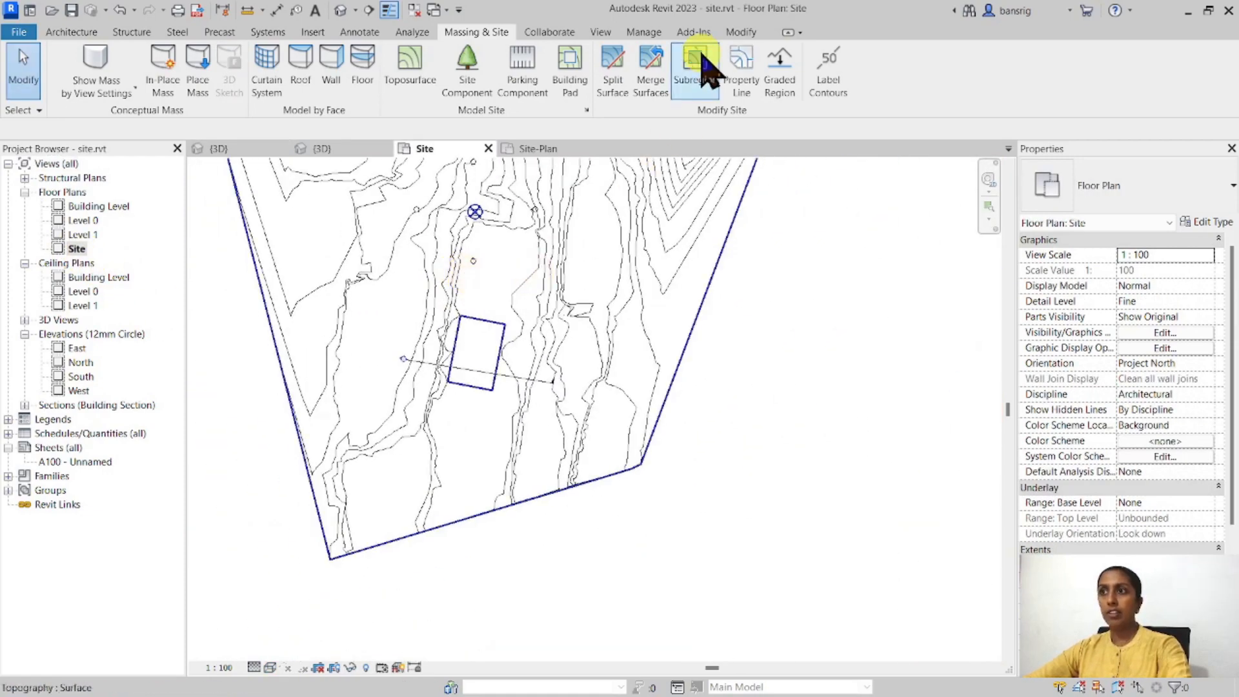
- Draw the pathway subregion edge with lines and an offset of 1
left_click(695, 70)
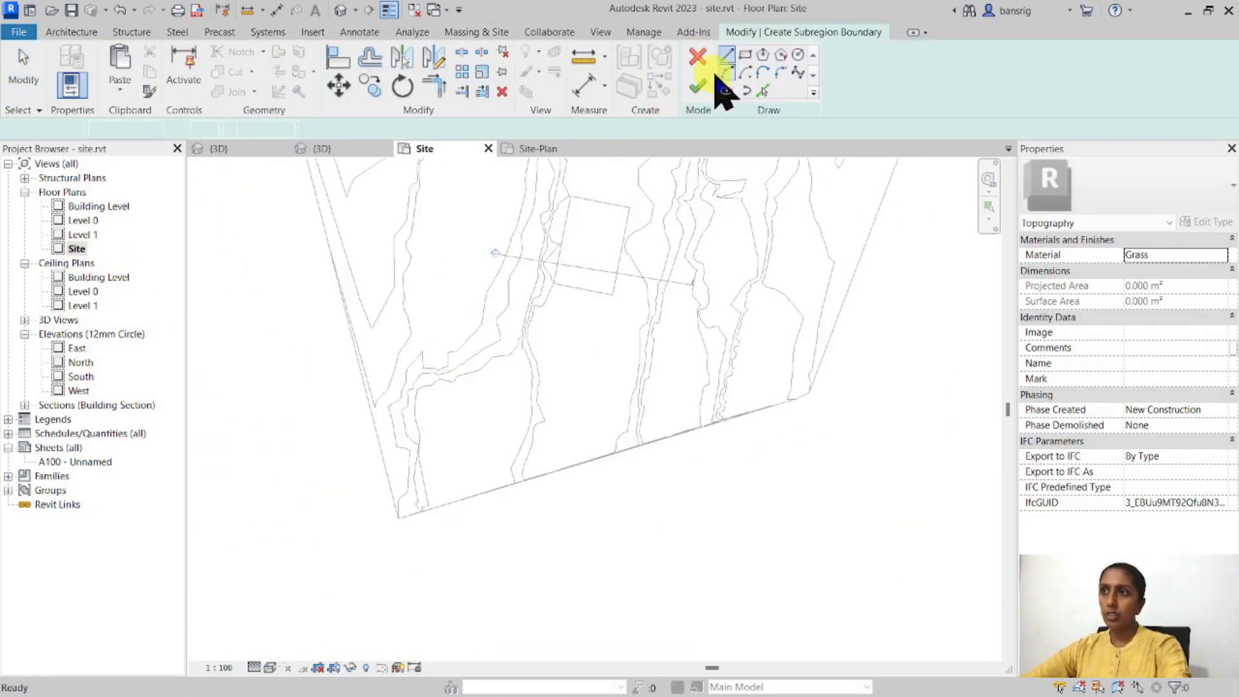
left_click(726, 54)
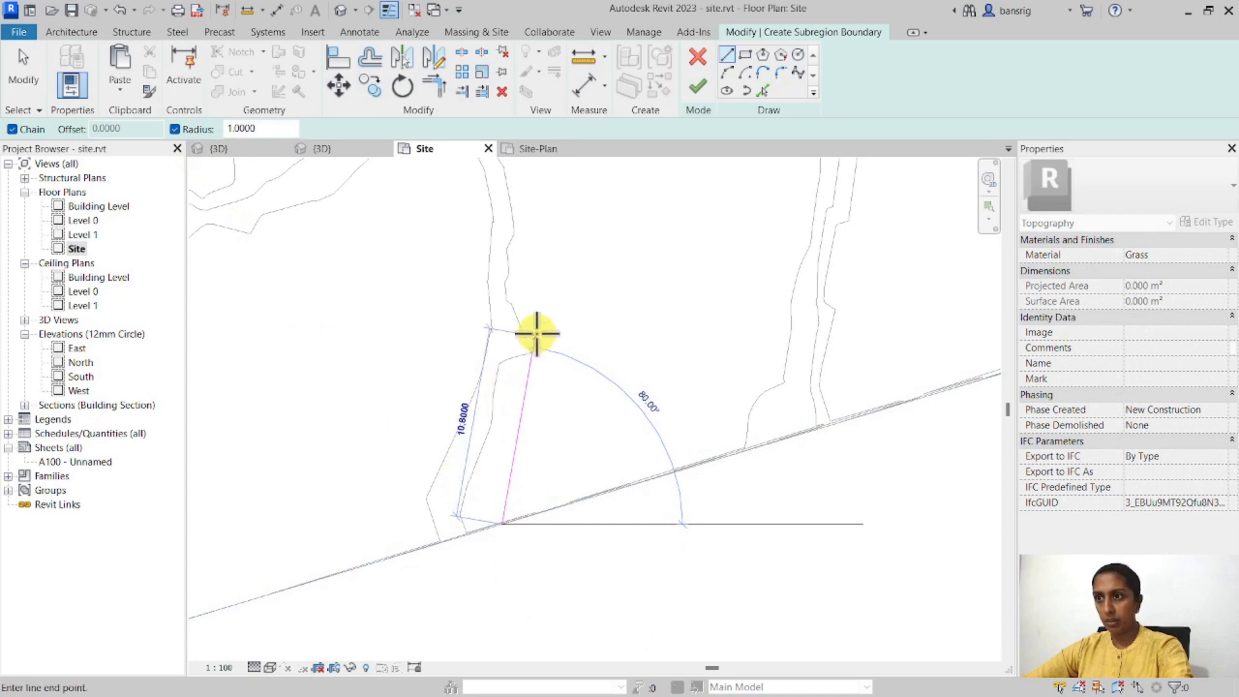
mouse_move(458, 390)
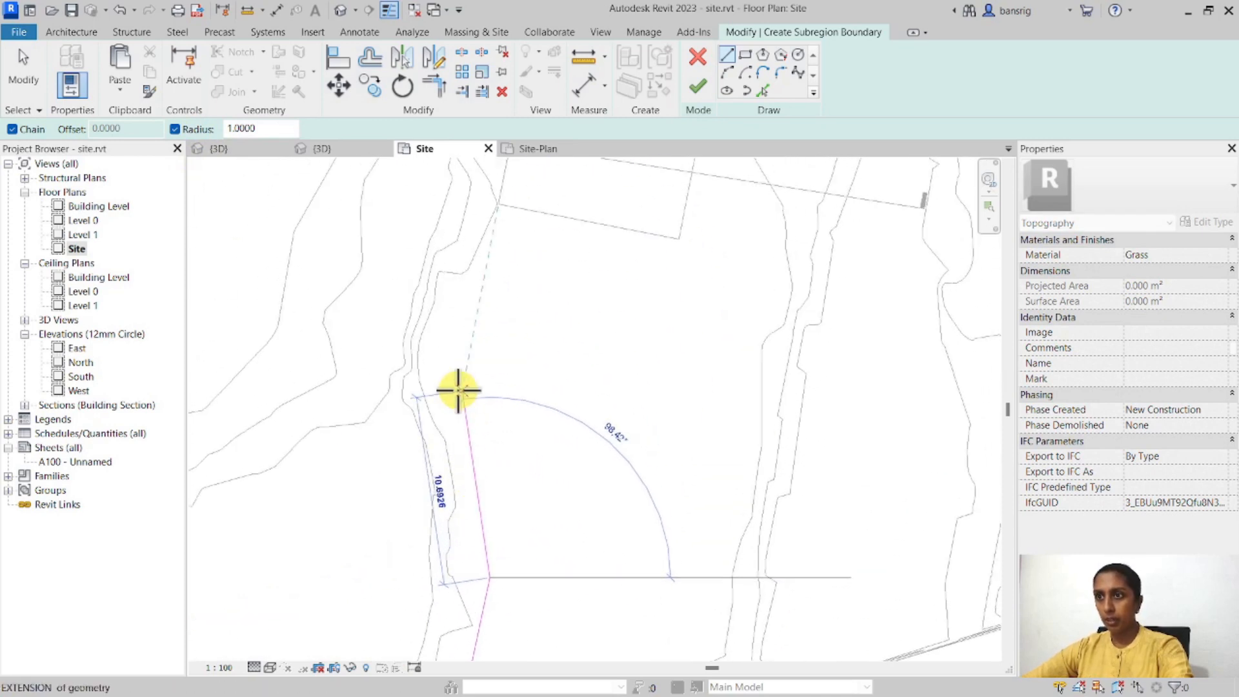
left_click(514, 209)
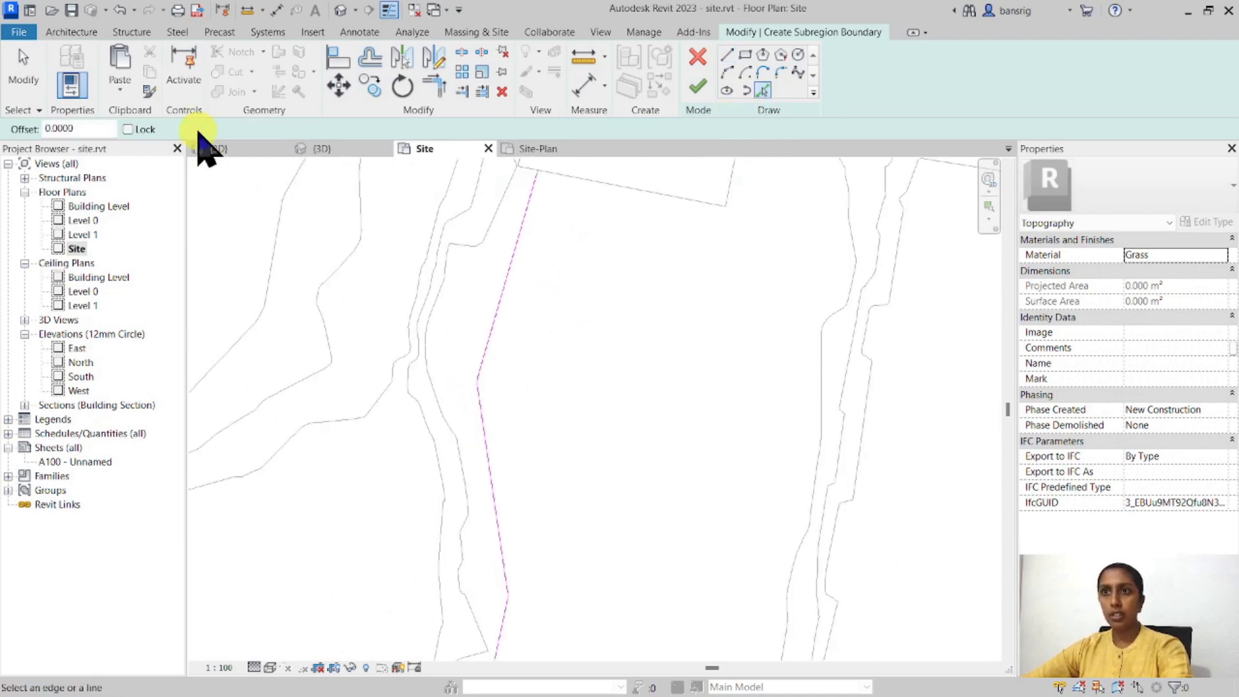
type("1")
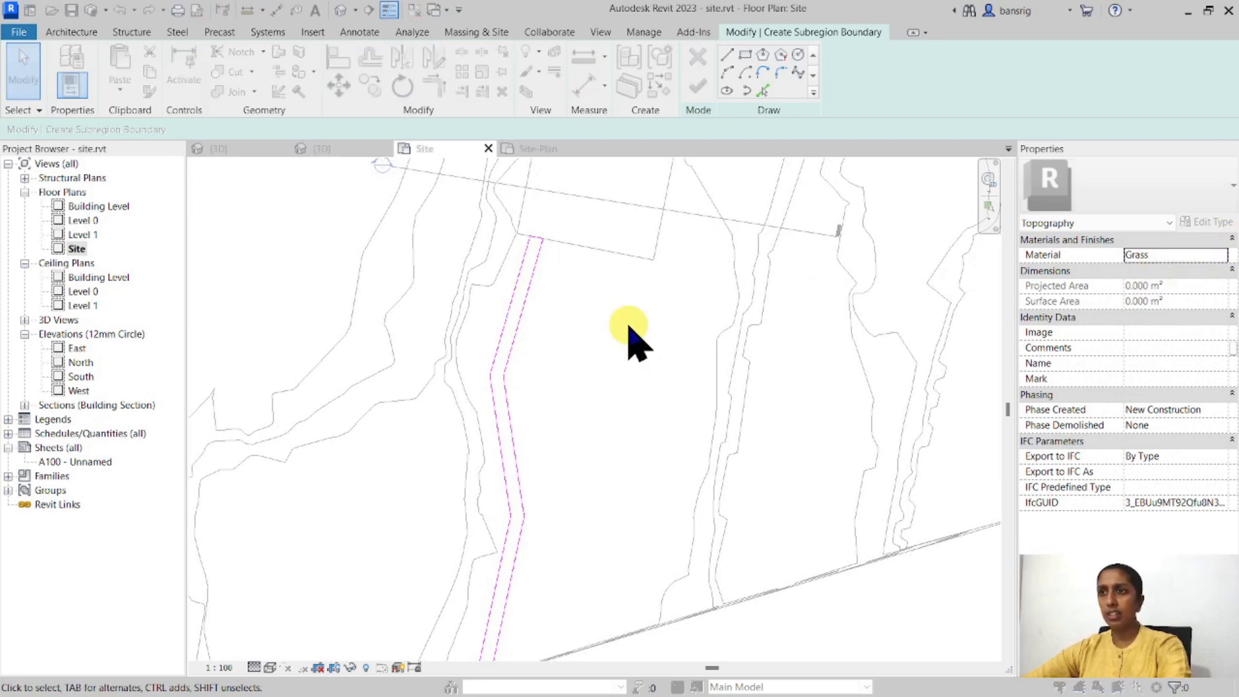
- Assign the Asphalt, Bitumen material to the pathway and dismiss the save reminder
left_click(1174, 253)
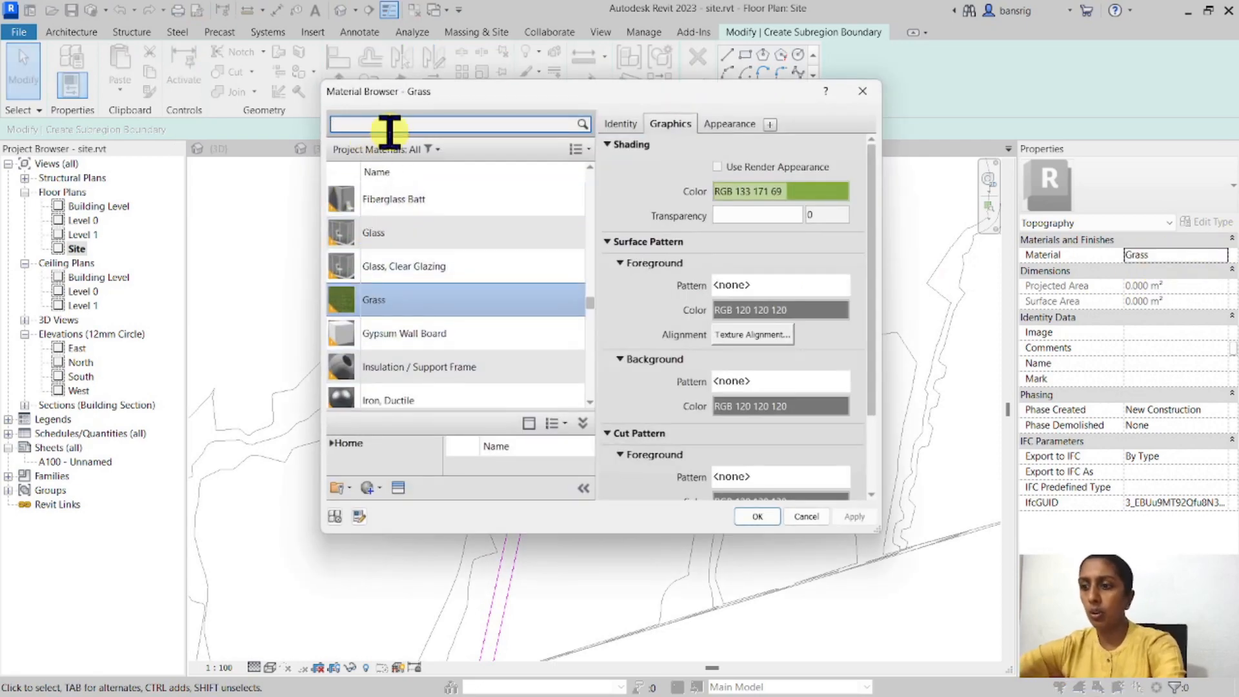
type("asphal")
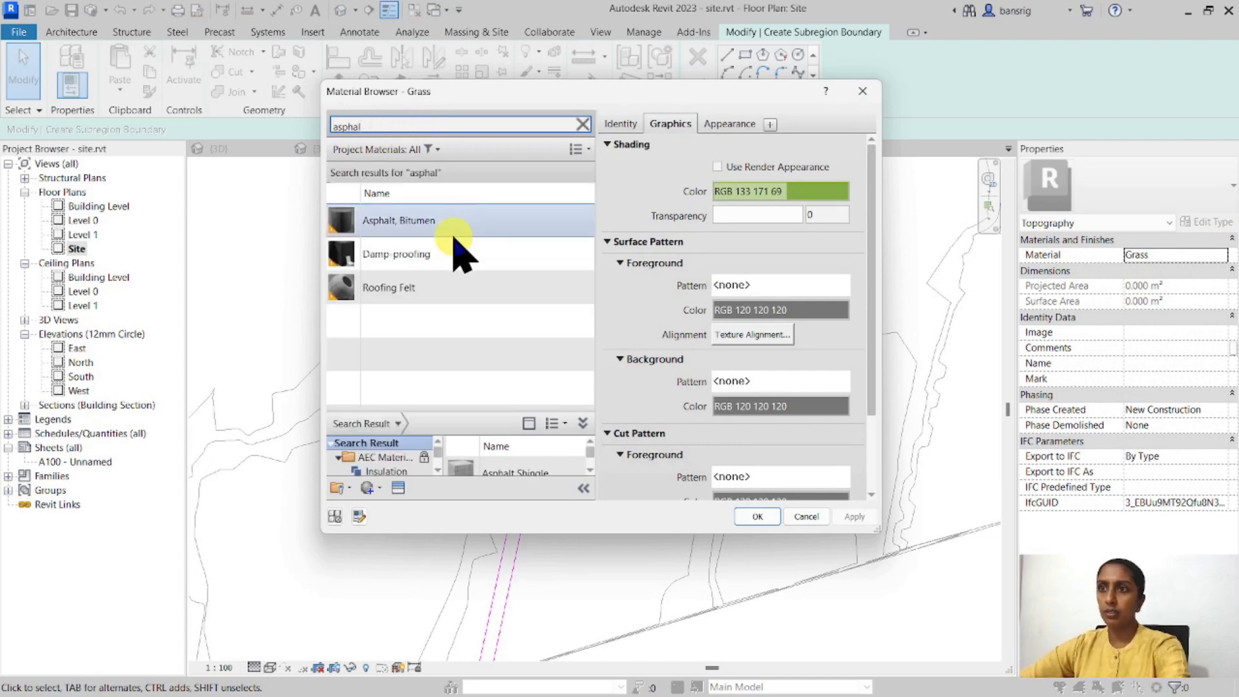
left_click(399, 220)
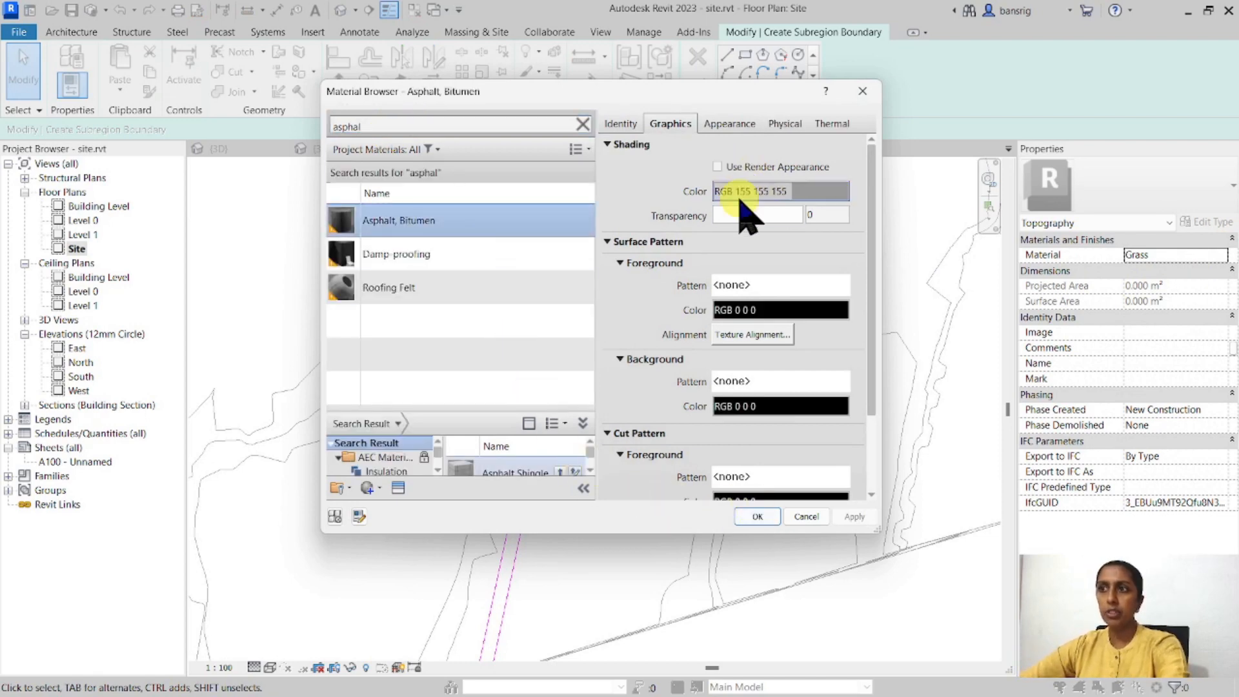
left_click(755, 516)
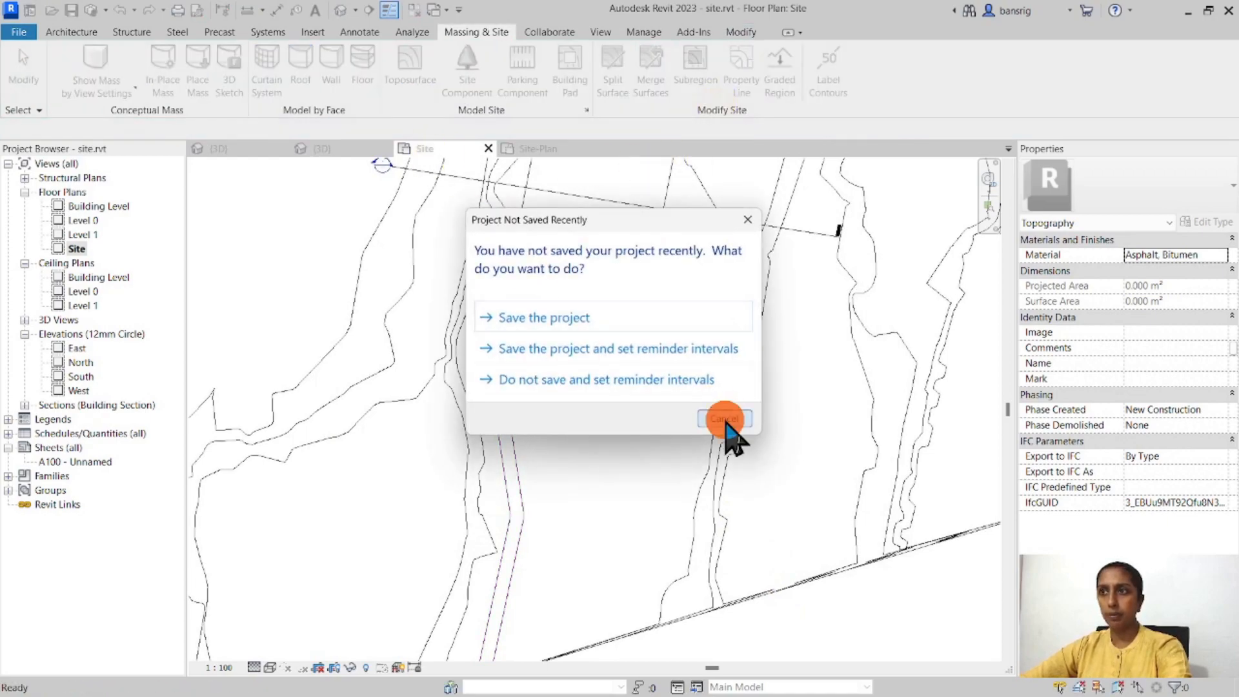
left_click(722, 418)
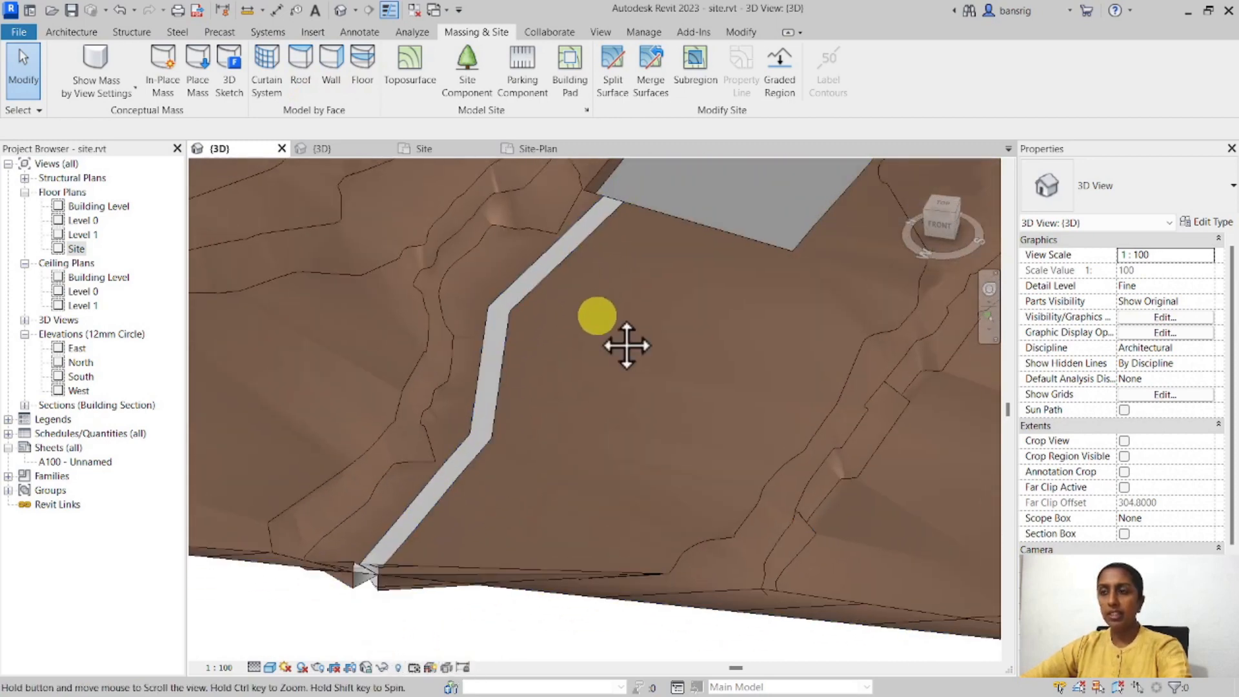
mouse_move(589, 332)
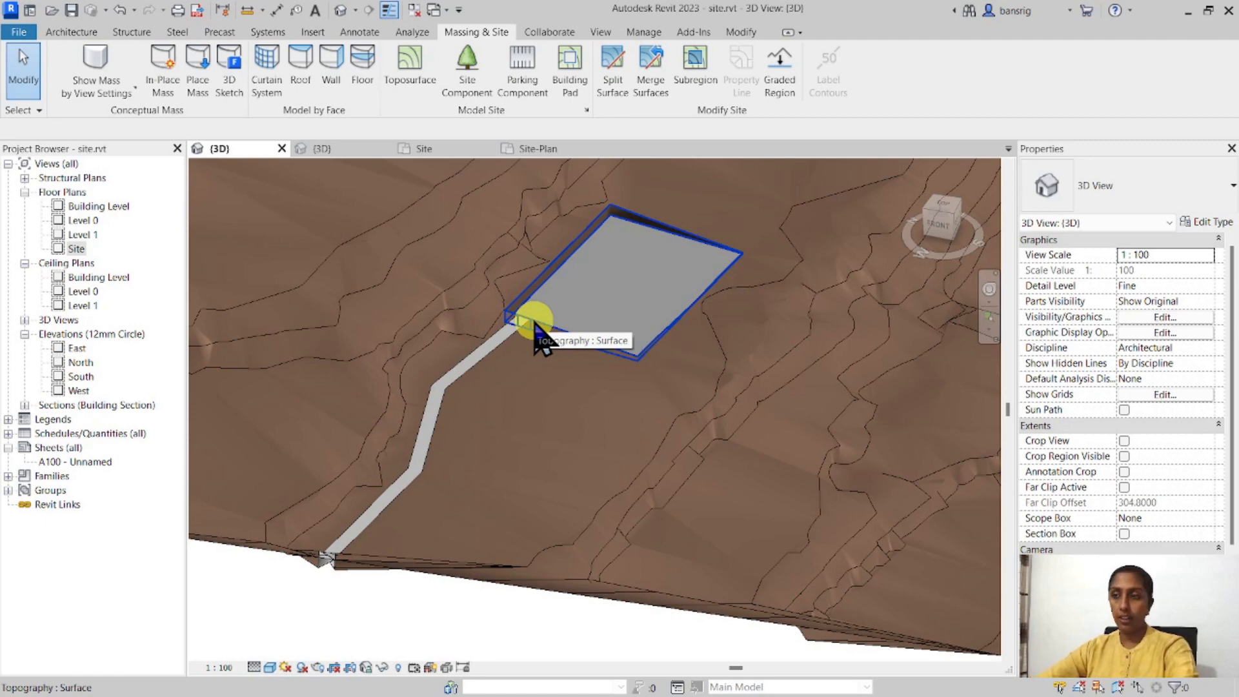
- Orbit around the selected terrain to check the pathway, then go back to the Site plan
left_click(538, 327)
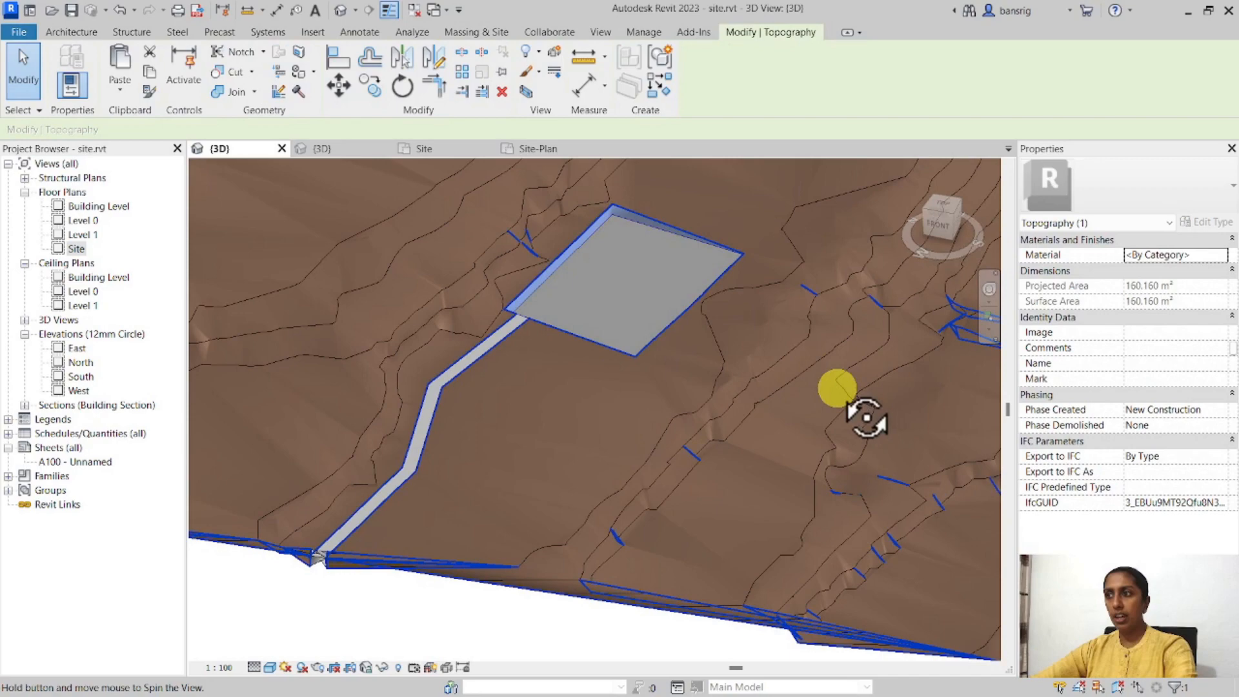
left_click_drag(861, 414, 754, 494)
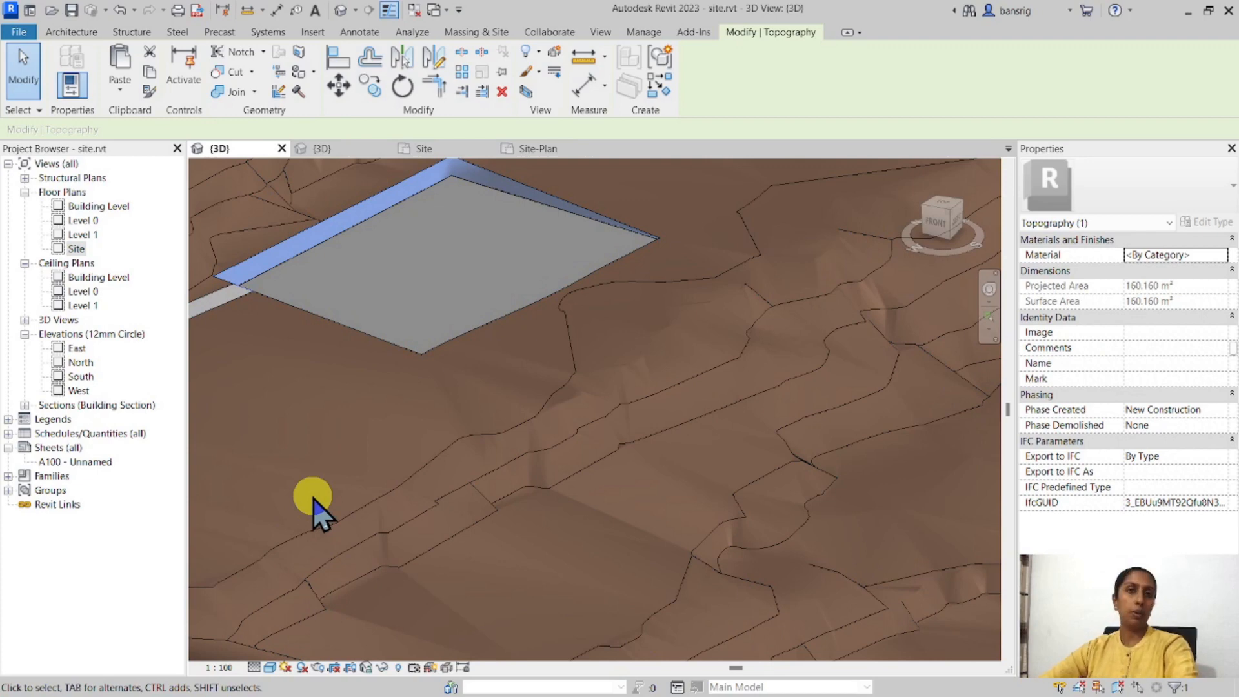
left_click(475, 33)
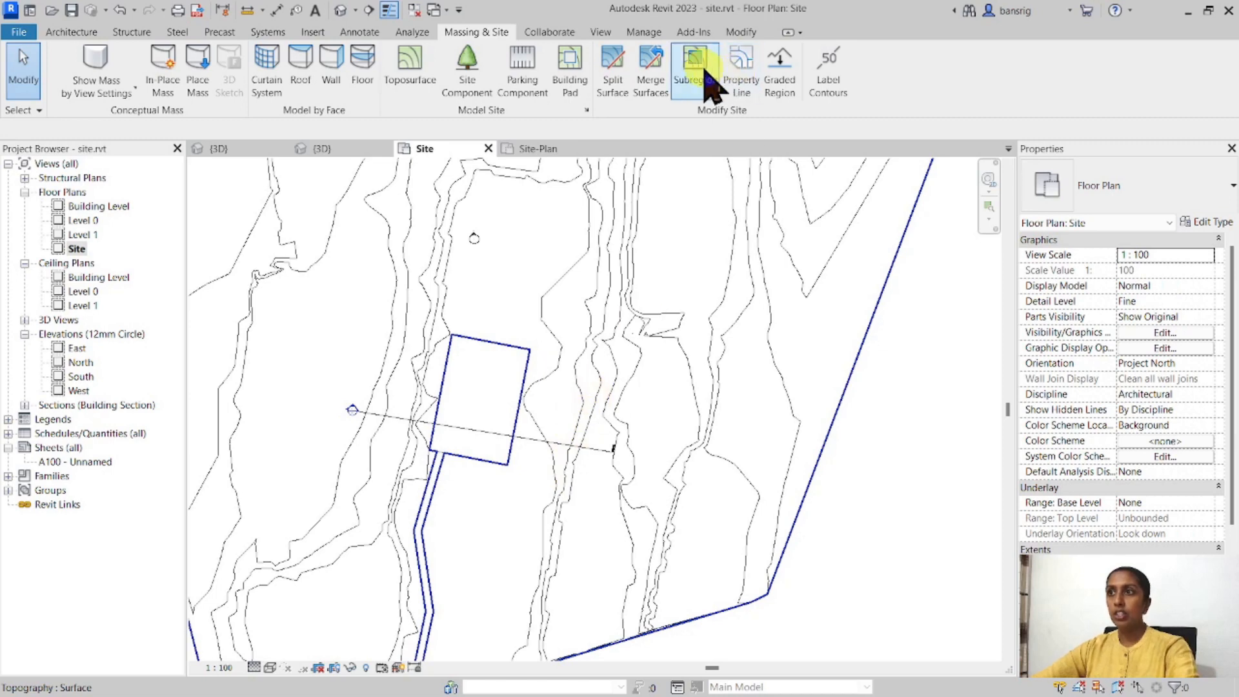
- Create a new subregion with Grass material and finish its boundary sketch
left_click(688, 70)
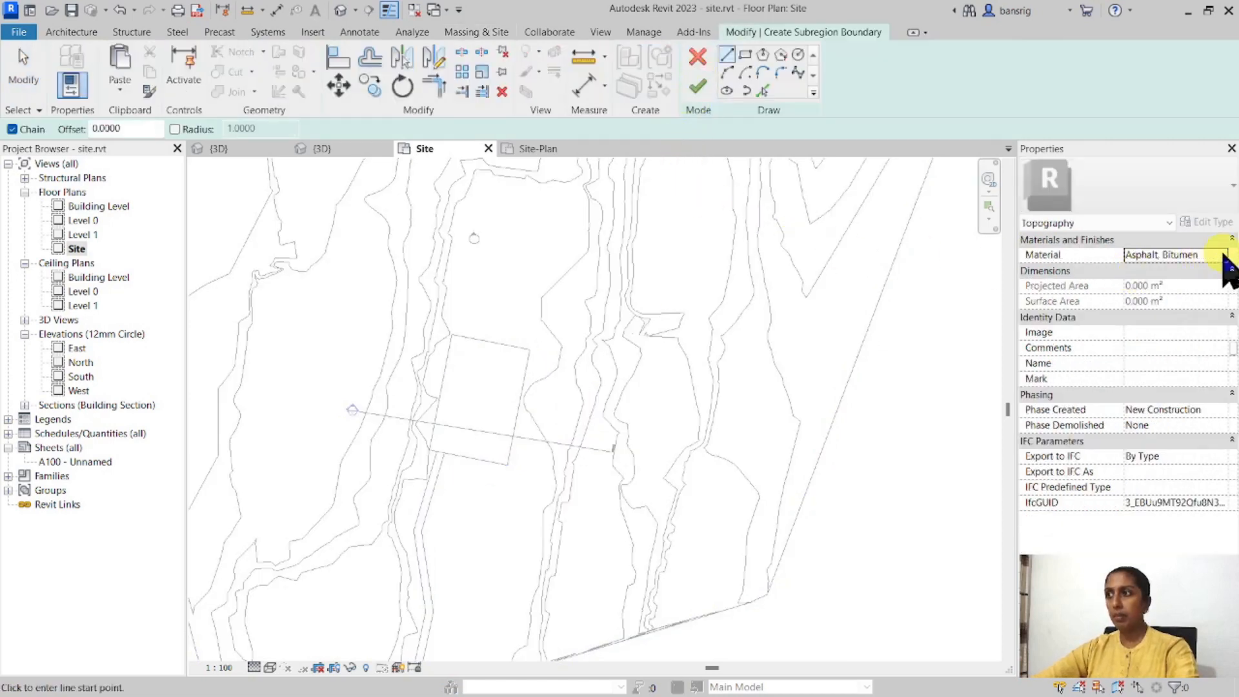
left_click(1224, 253)
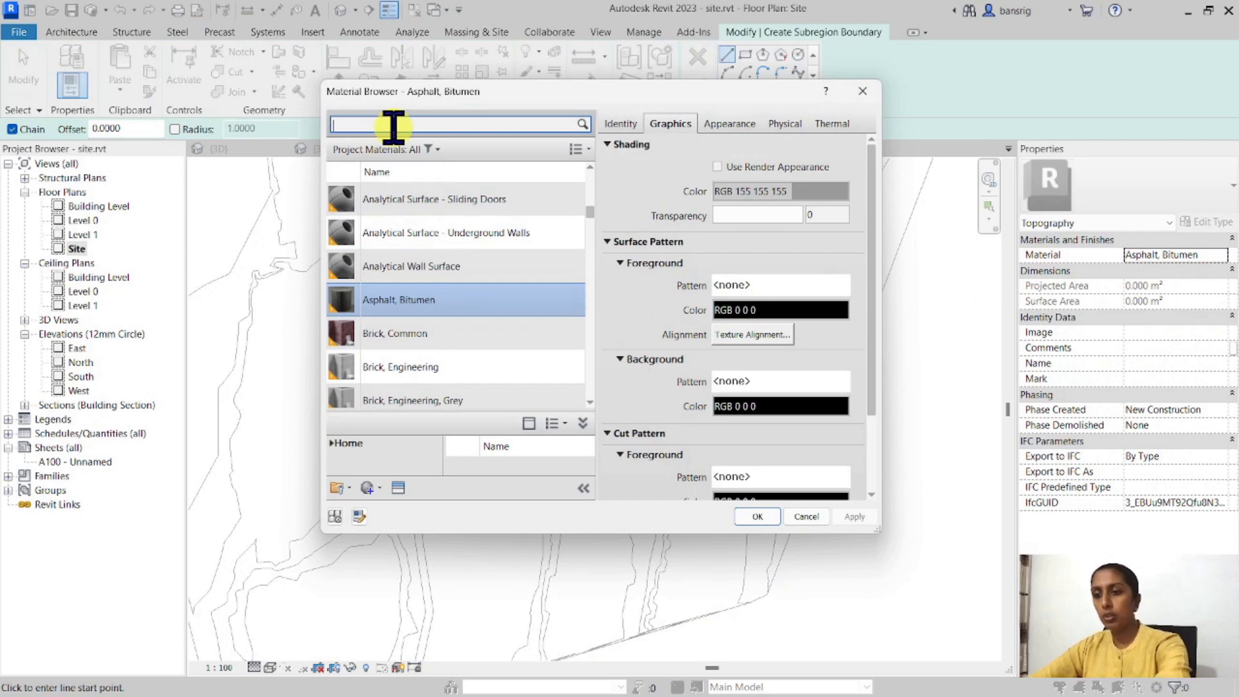
type("grass")
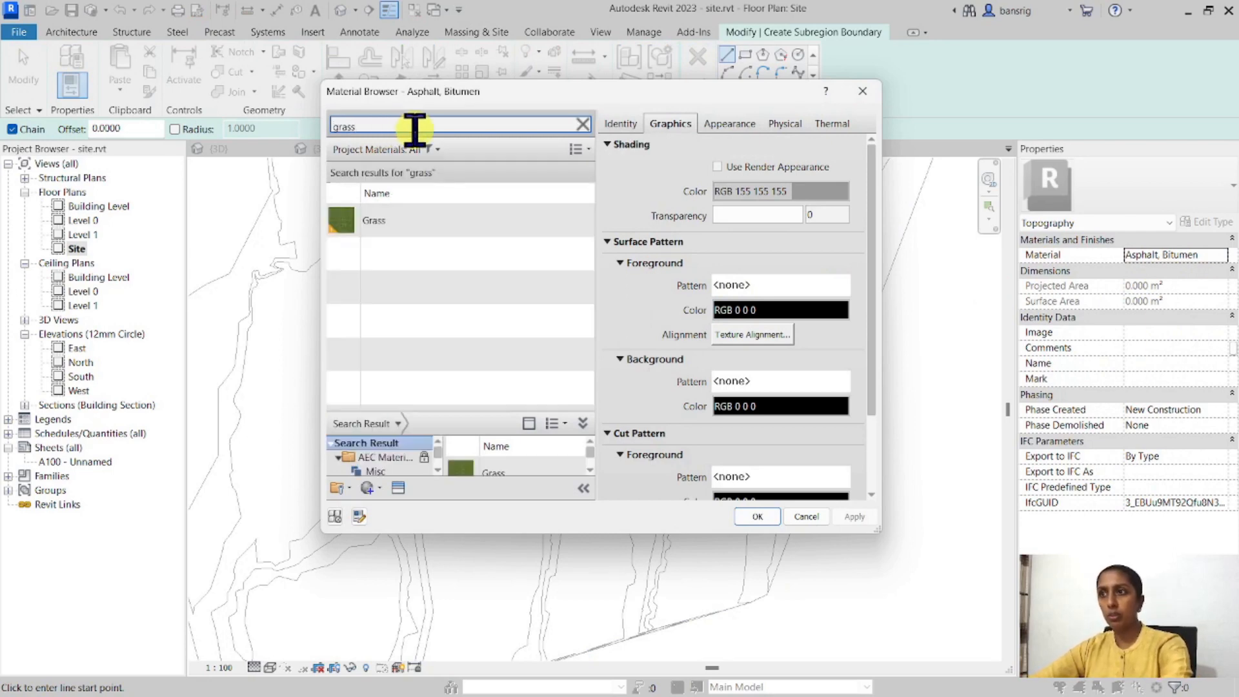
left_click(755, 516)
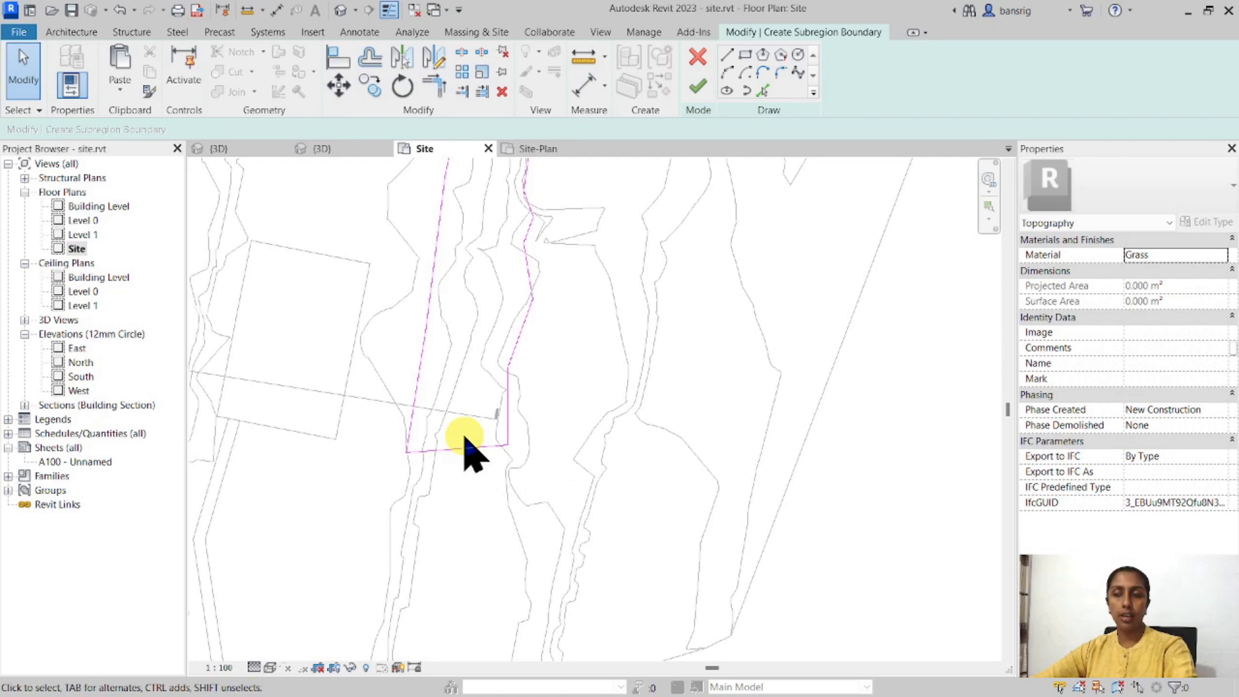
left_click(697, 85)
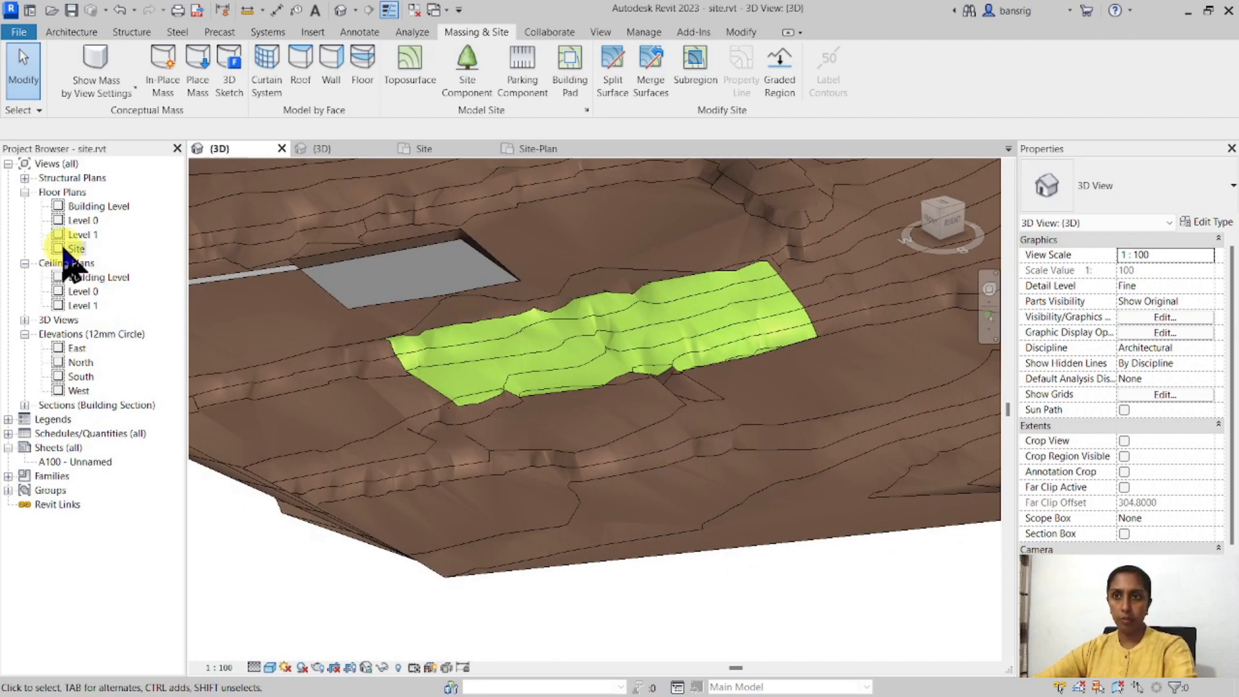
- Place a two-line text note 'Solar Panels & Landscaping Zone' on the Site plan
double_click(77, 248)
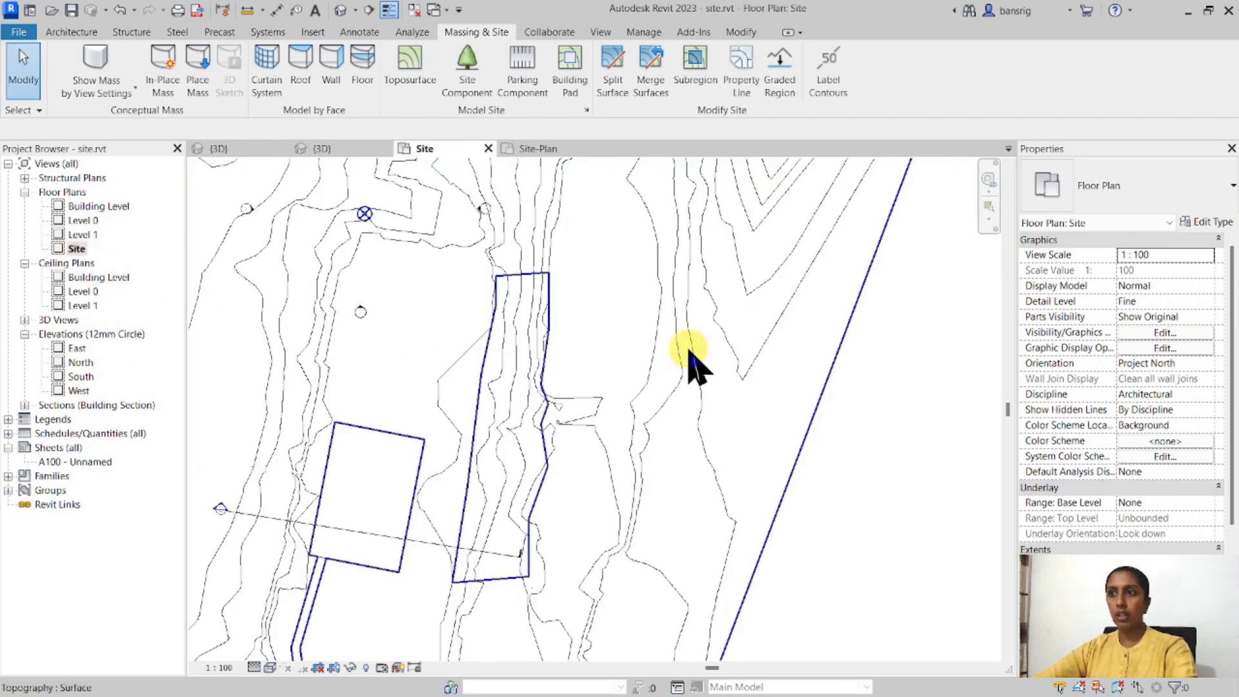
left_click(359, 31)
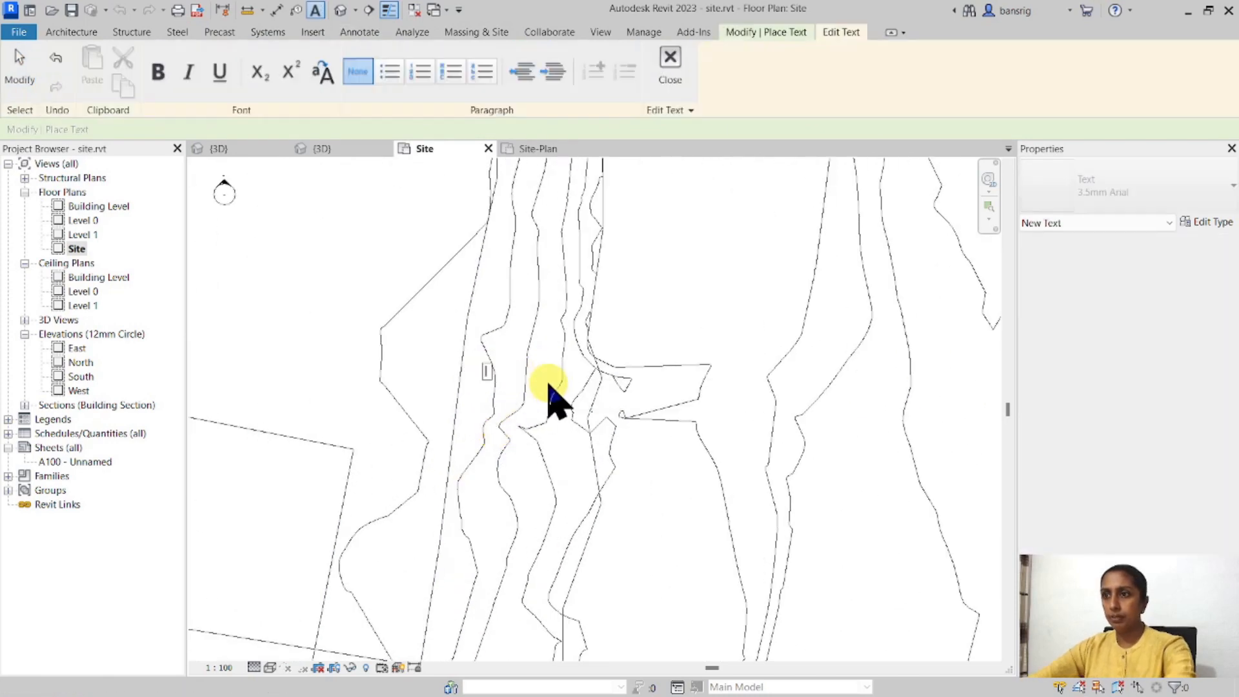
type("Solar Panels")
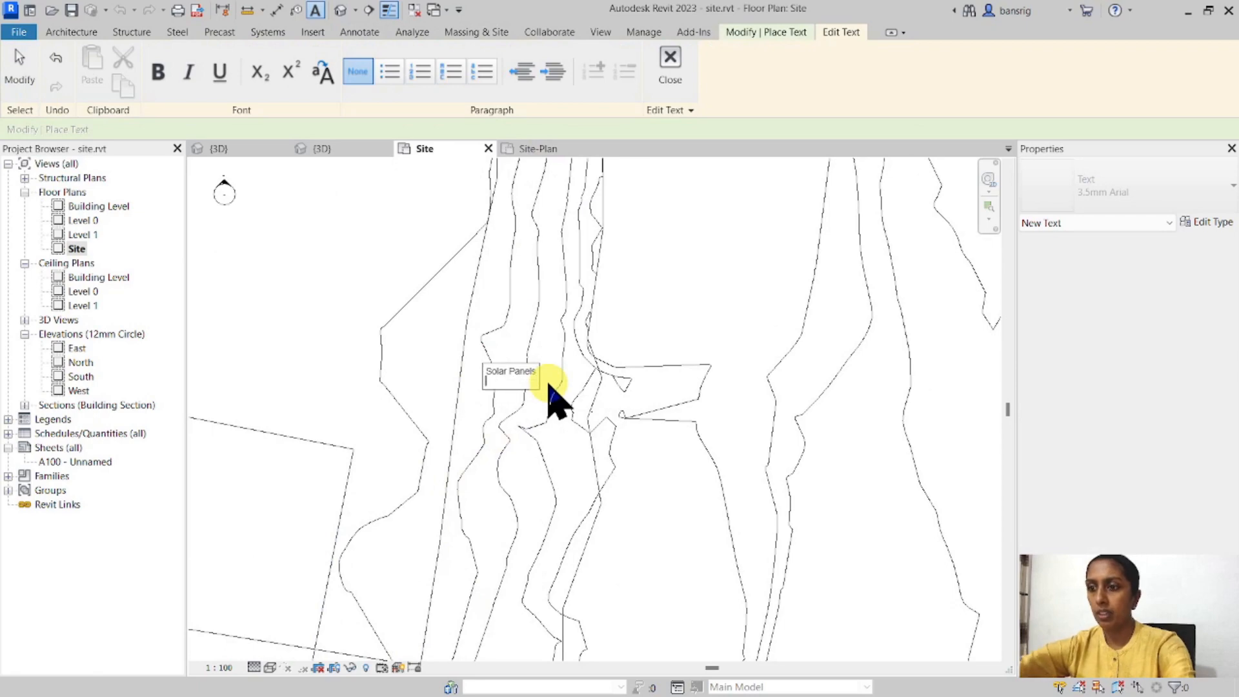
type("& Landscaping Zone")
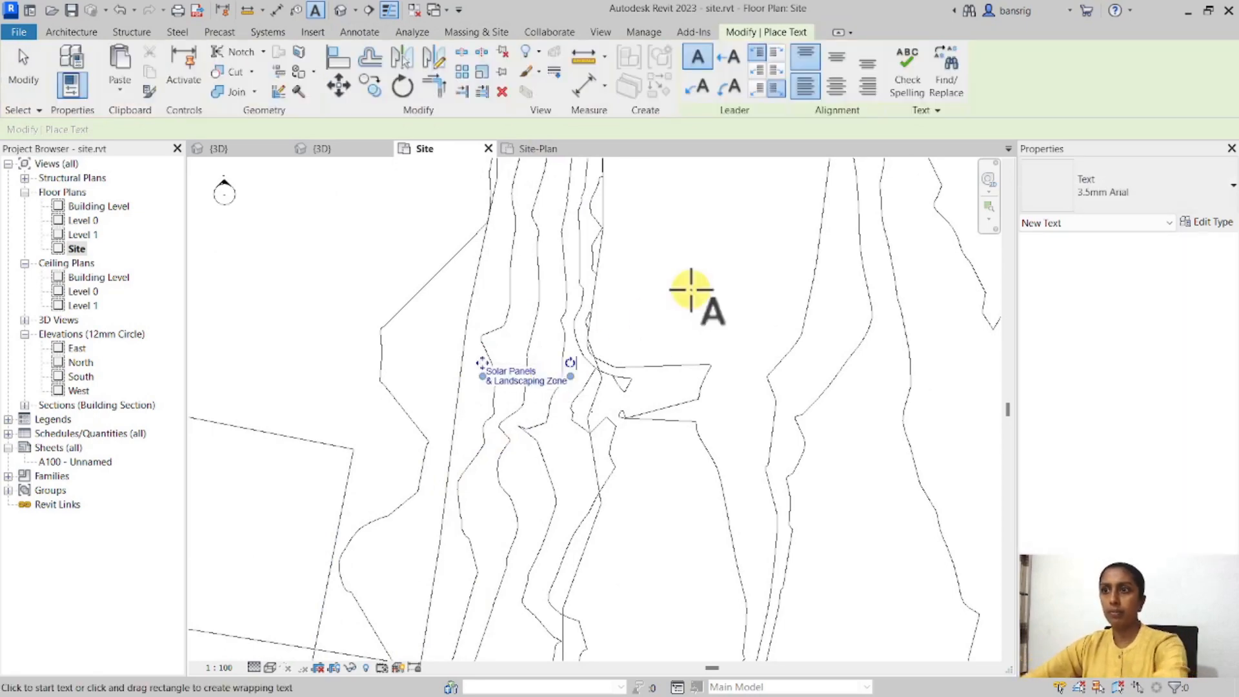
left_click(219, 148)
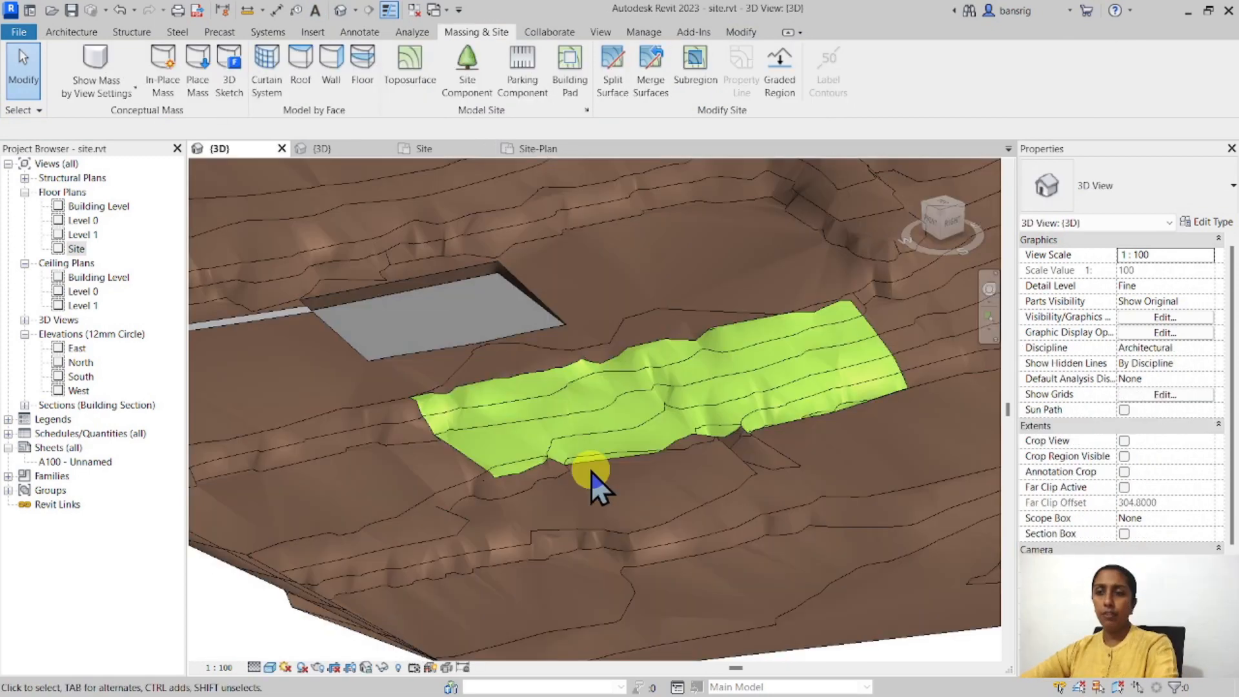
- In the Site plan, shift one edge of the grass subregion's boundary and trim its corners closed
left_click(592, 470)
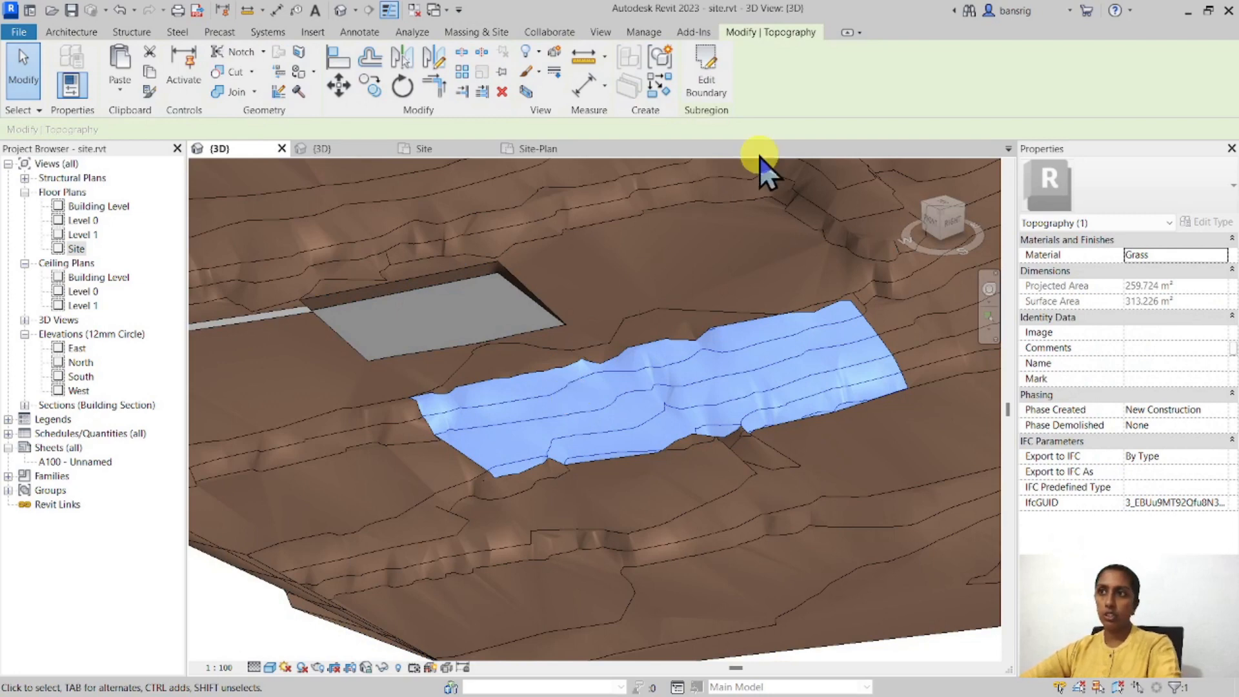
left_click(704, 71)
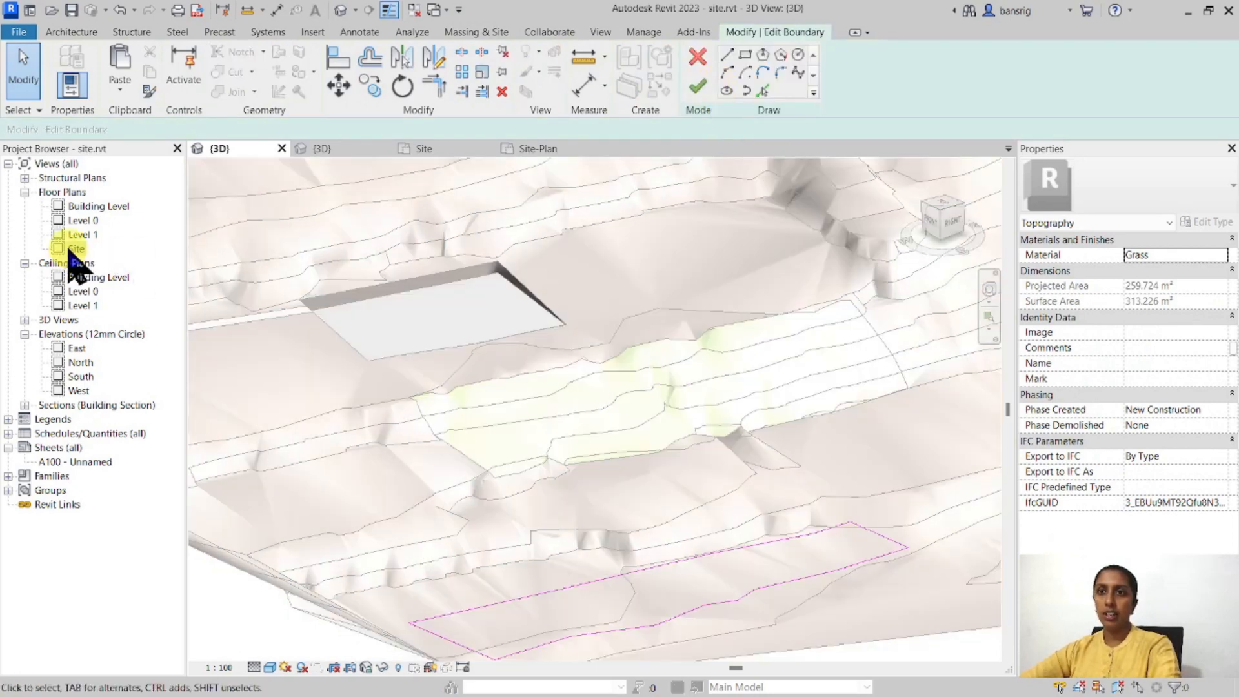
left_click(76, 248)
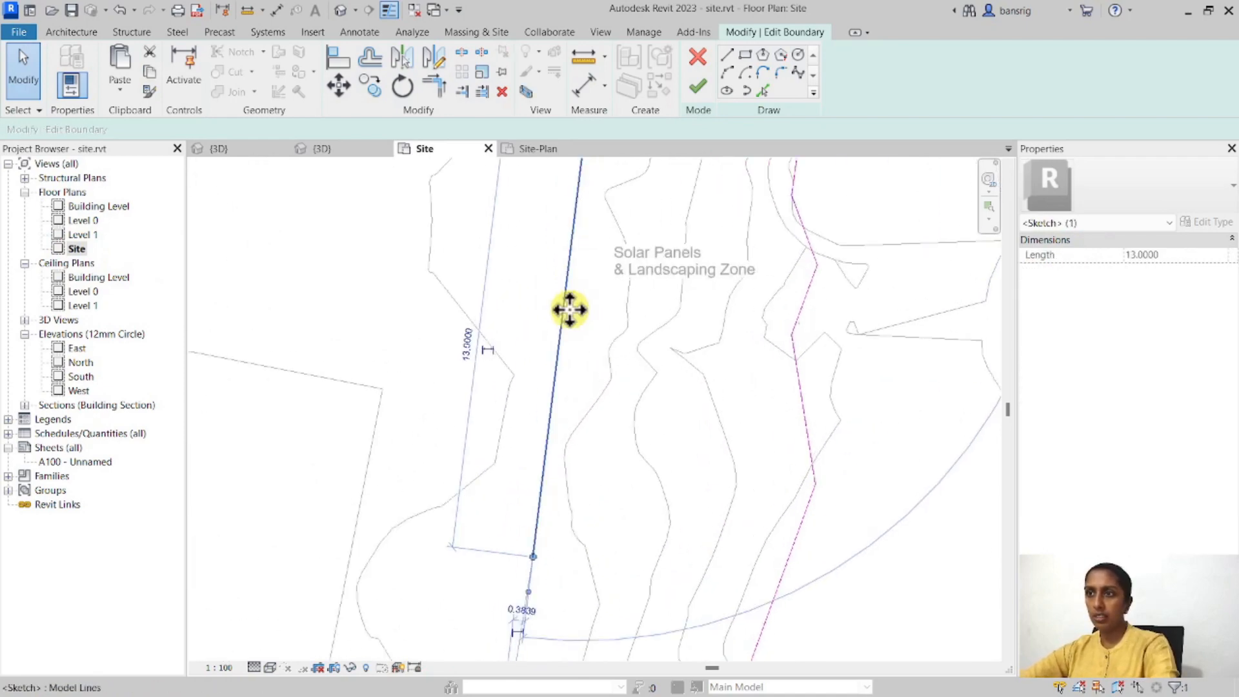
left_click_drag(569, 308, 589, 312)
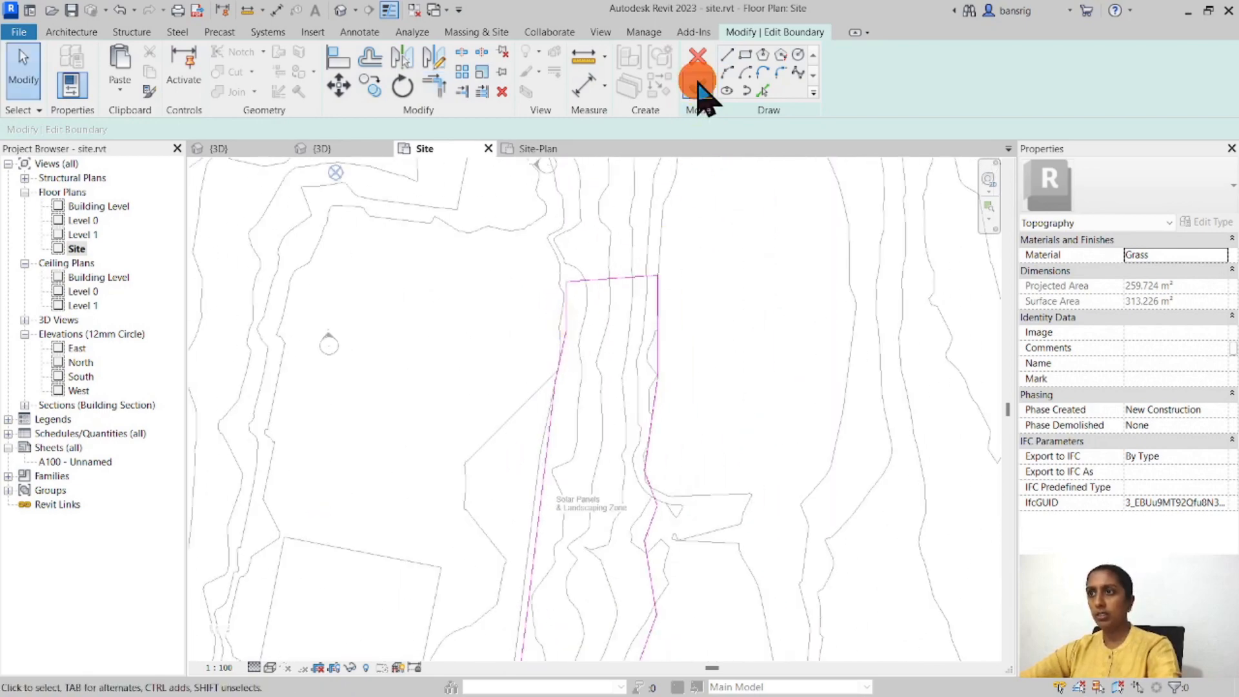
left_click(697, 71)
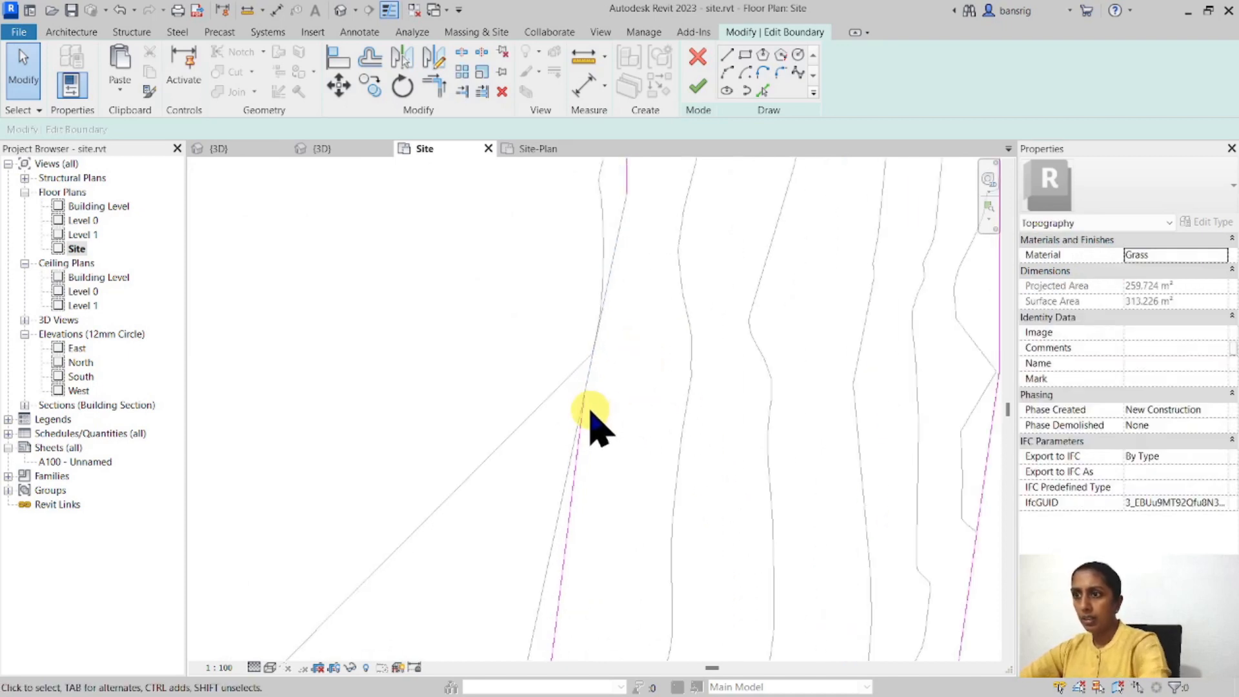
left_click(591, 405)
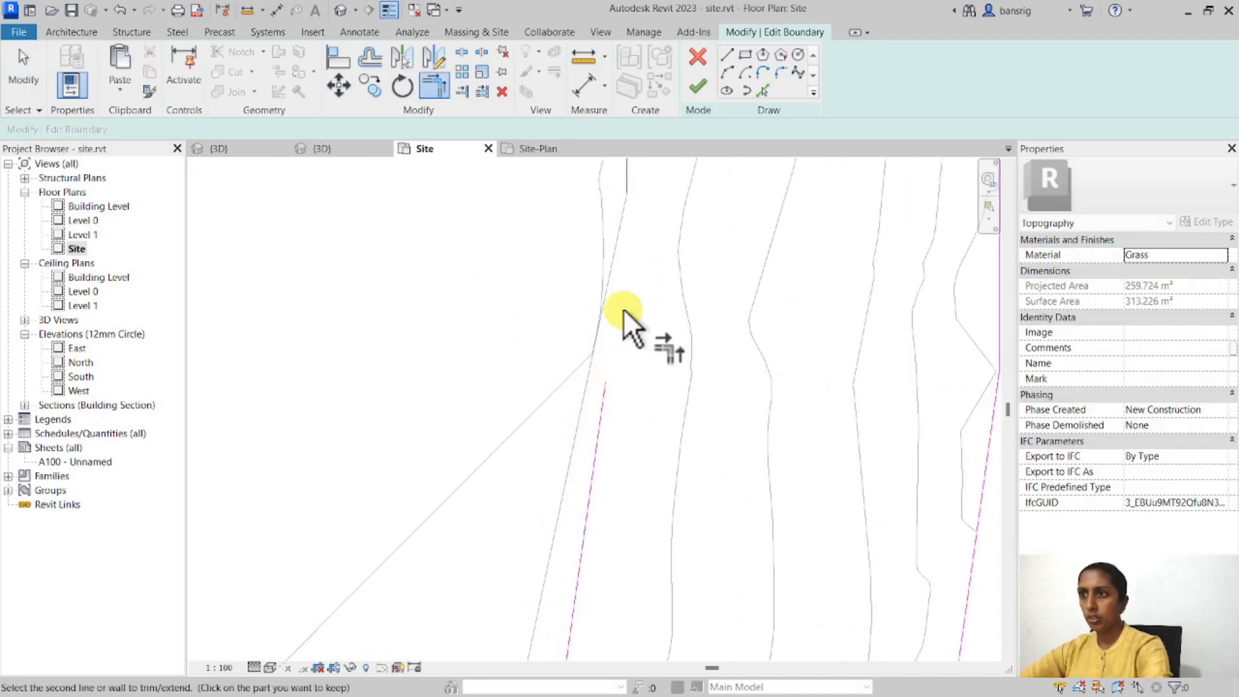
left_click(698, 85)
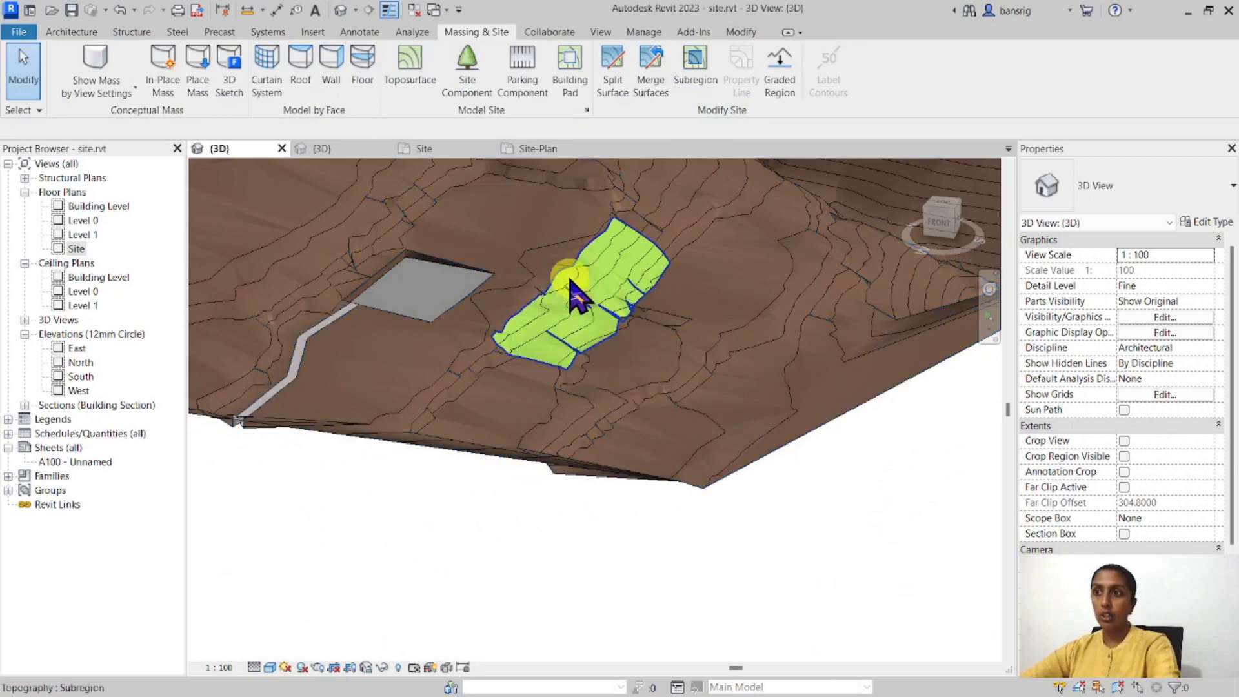
- Give the reshaped subregion the Asphalt, Bitumen material and orbit to view the paved zone
left_click(569, 300)
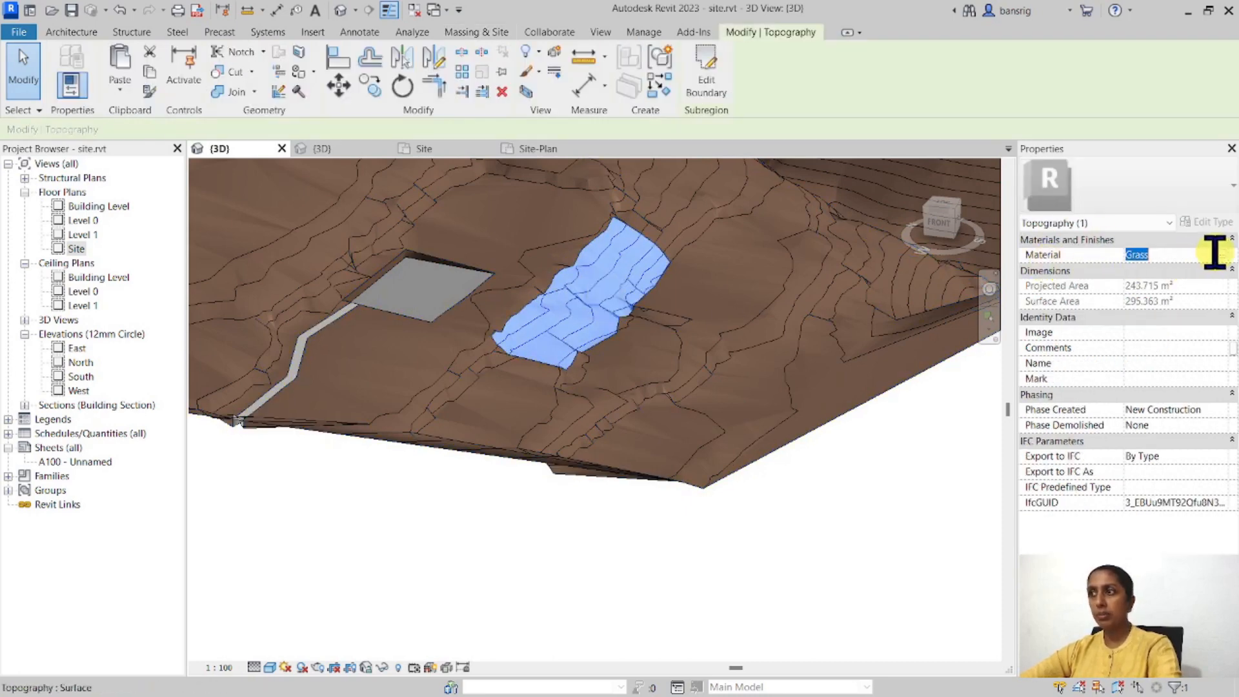
left_click(1223, 253)
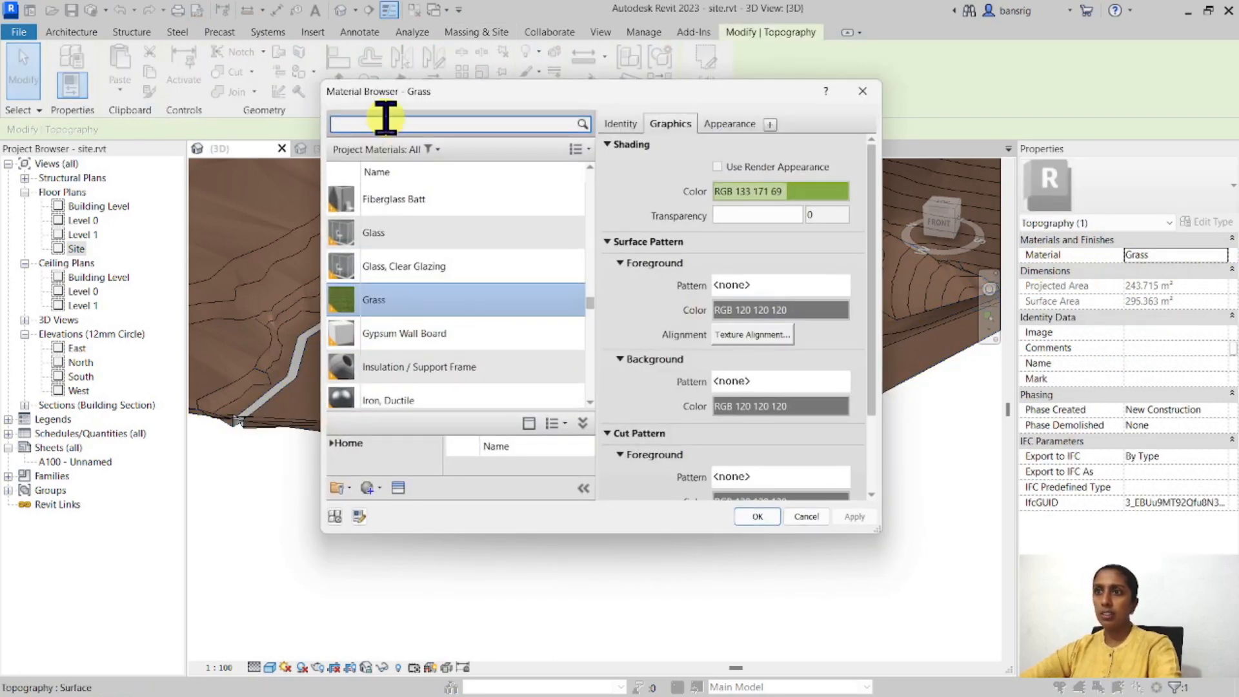
type("asphal")
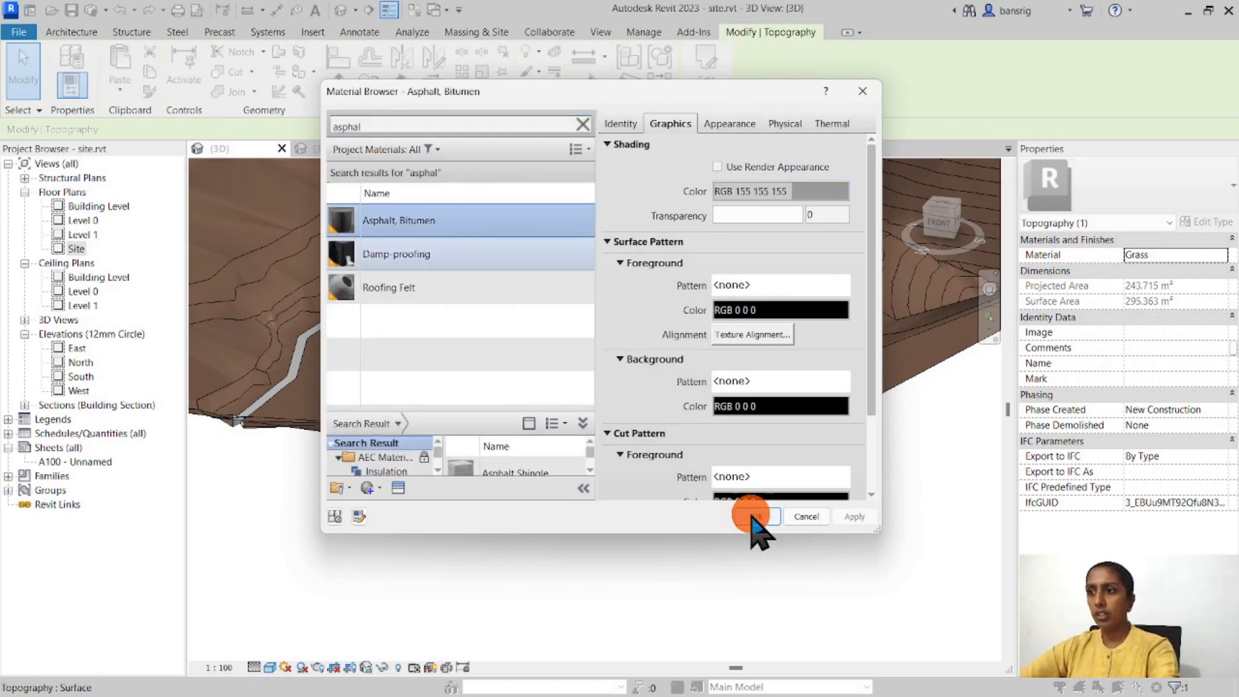
left_click(756, 516)
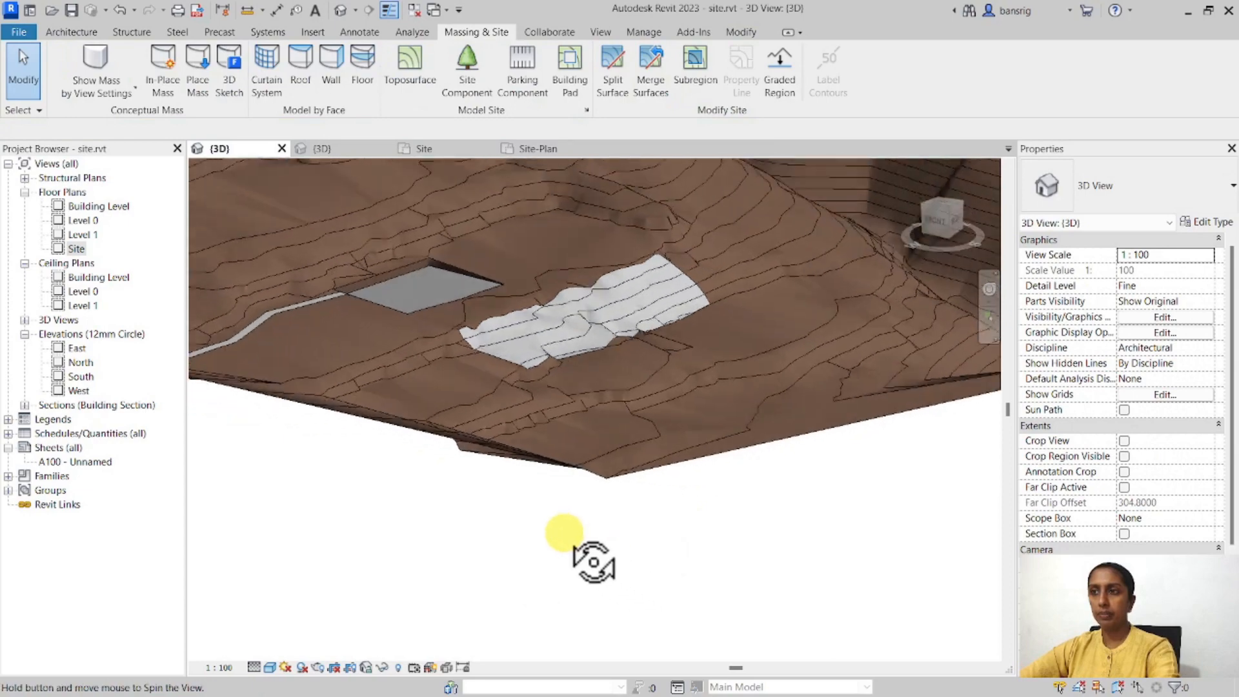
left_click_drag(565, 545, 367, 387)
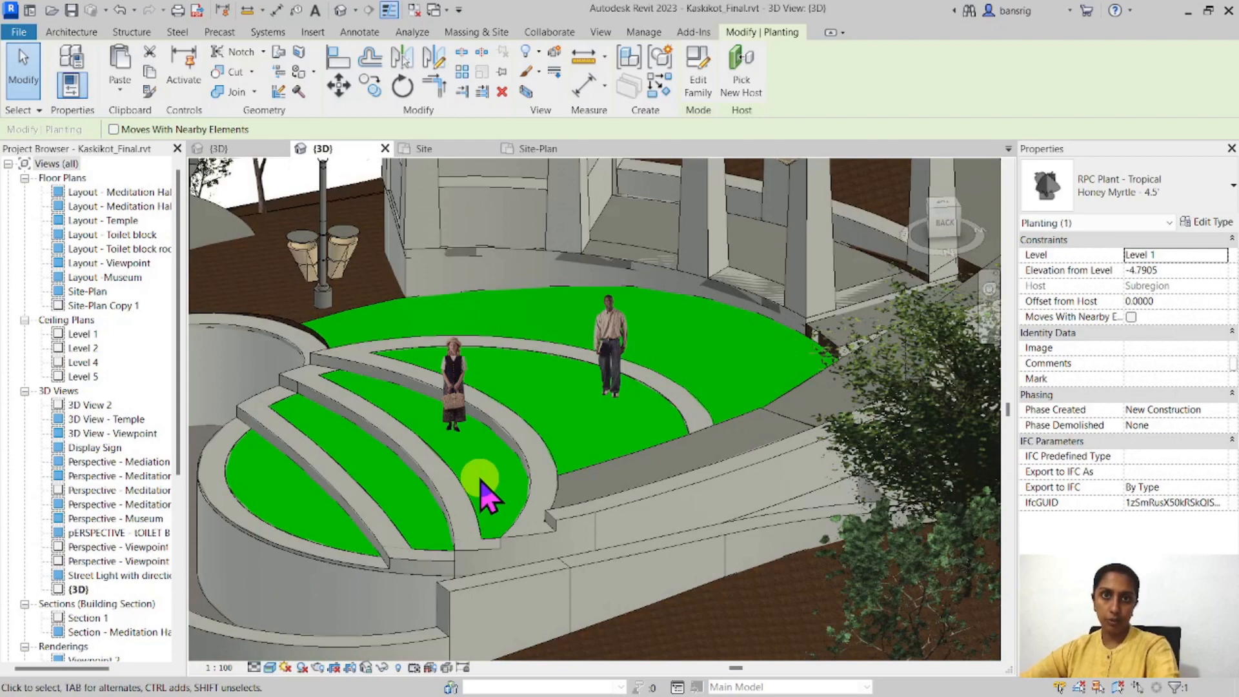
- Deselect the tropical plant to view the whole Kaskikot hillside site in 3D
left_click(475, 31)
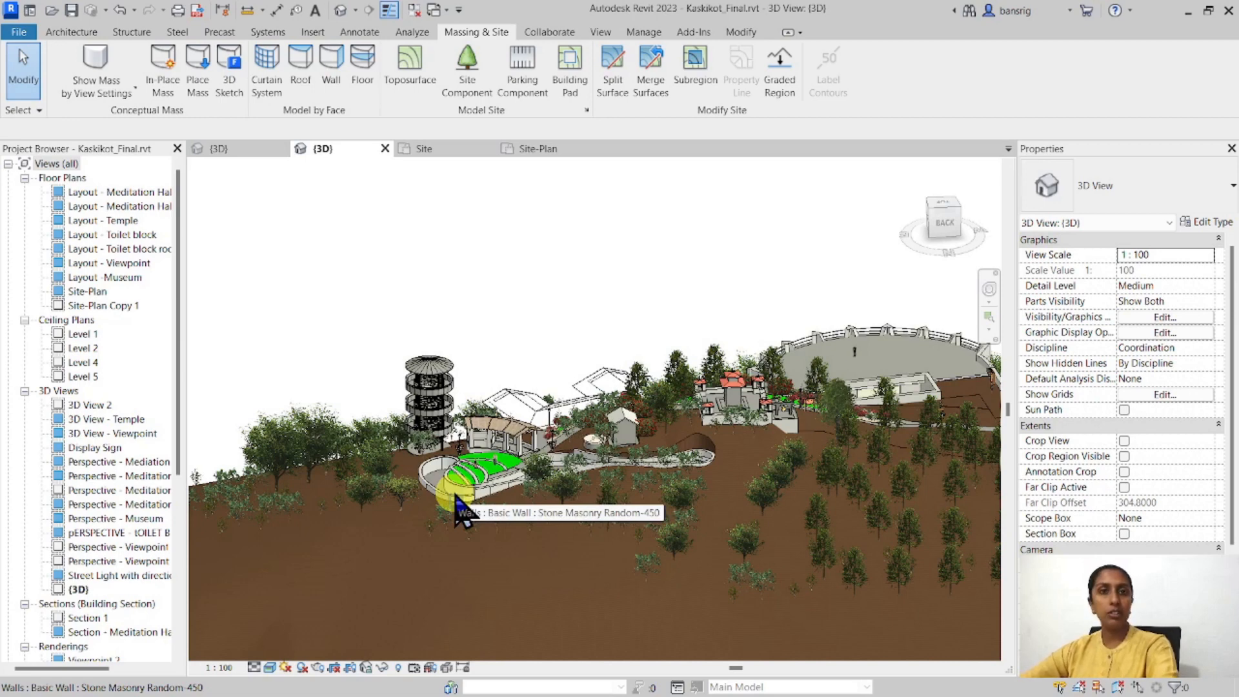
mouse_move(612, 64)
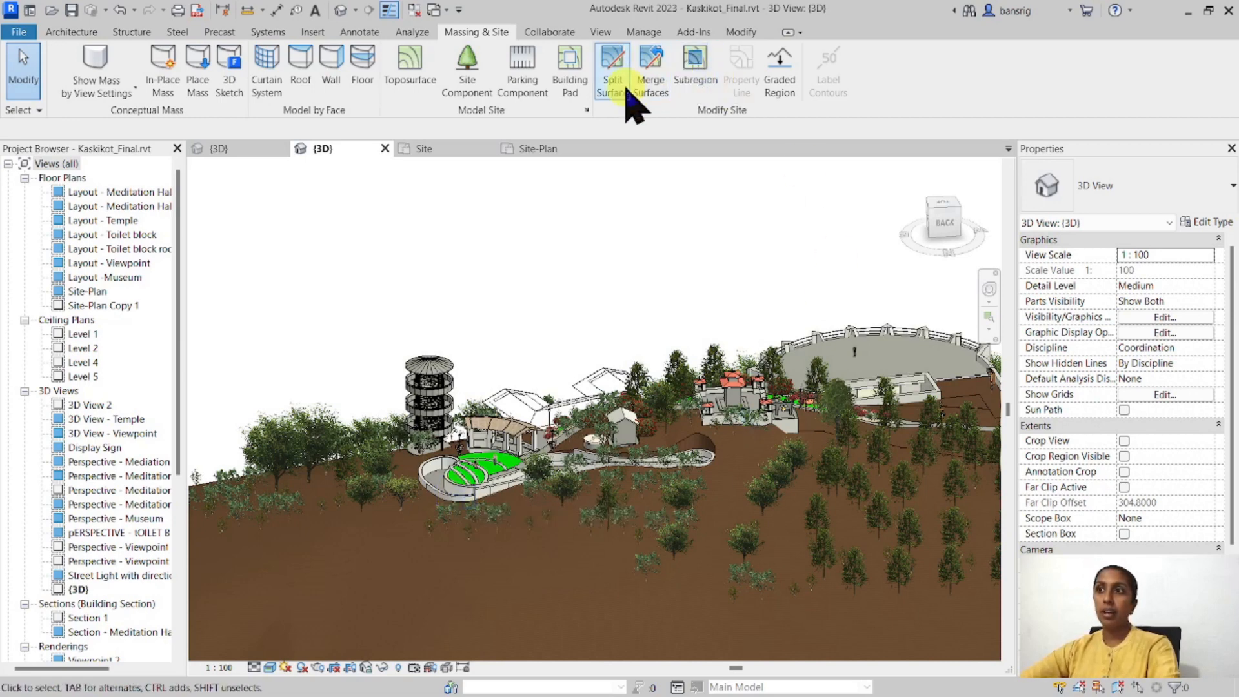
mouse_move(466, 68)
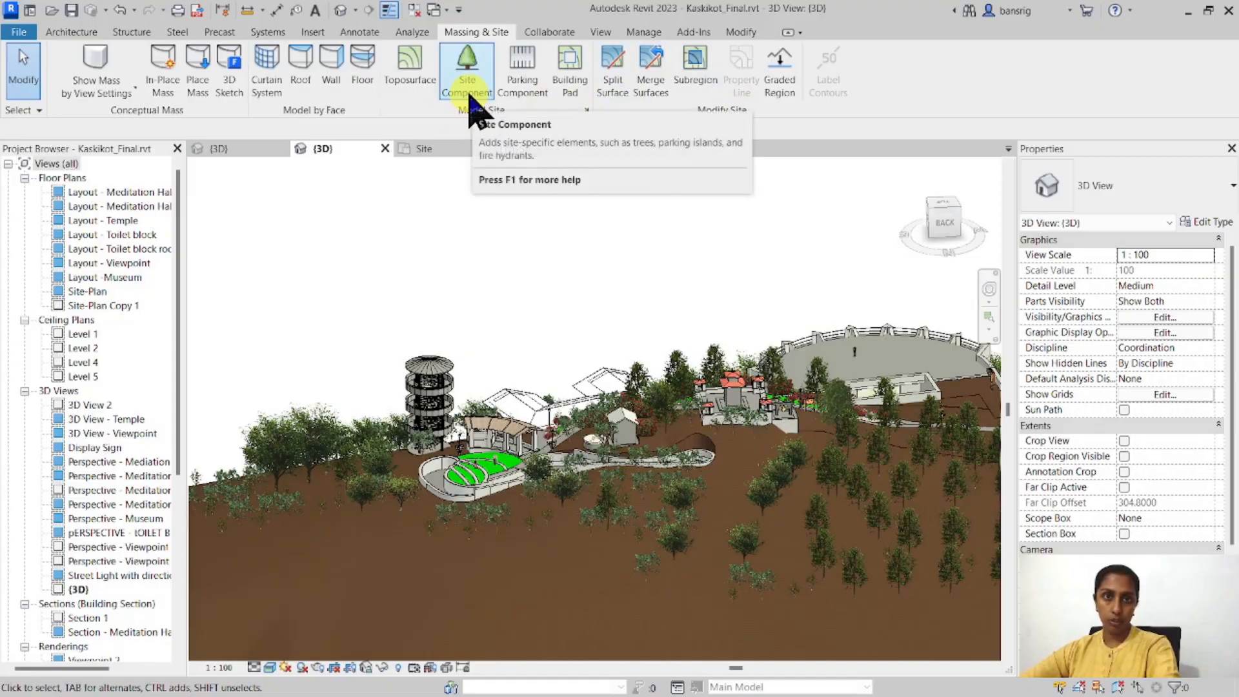